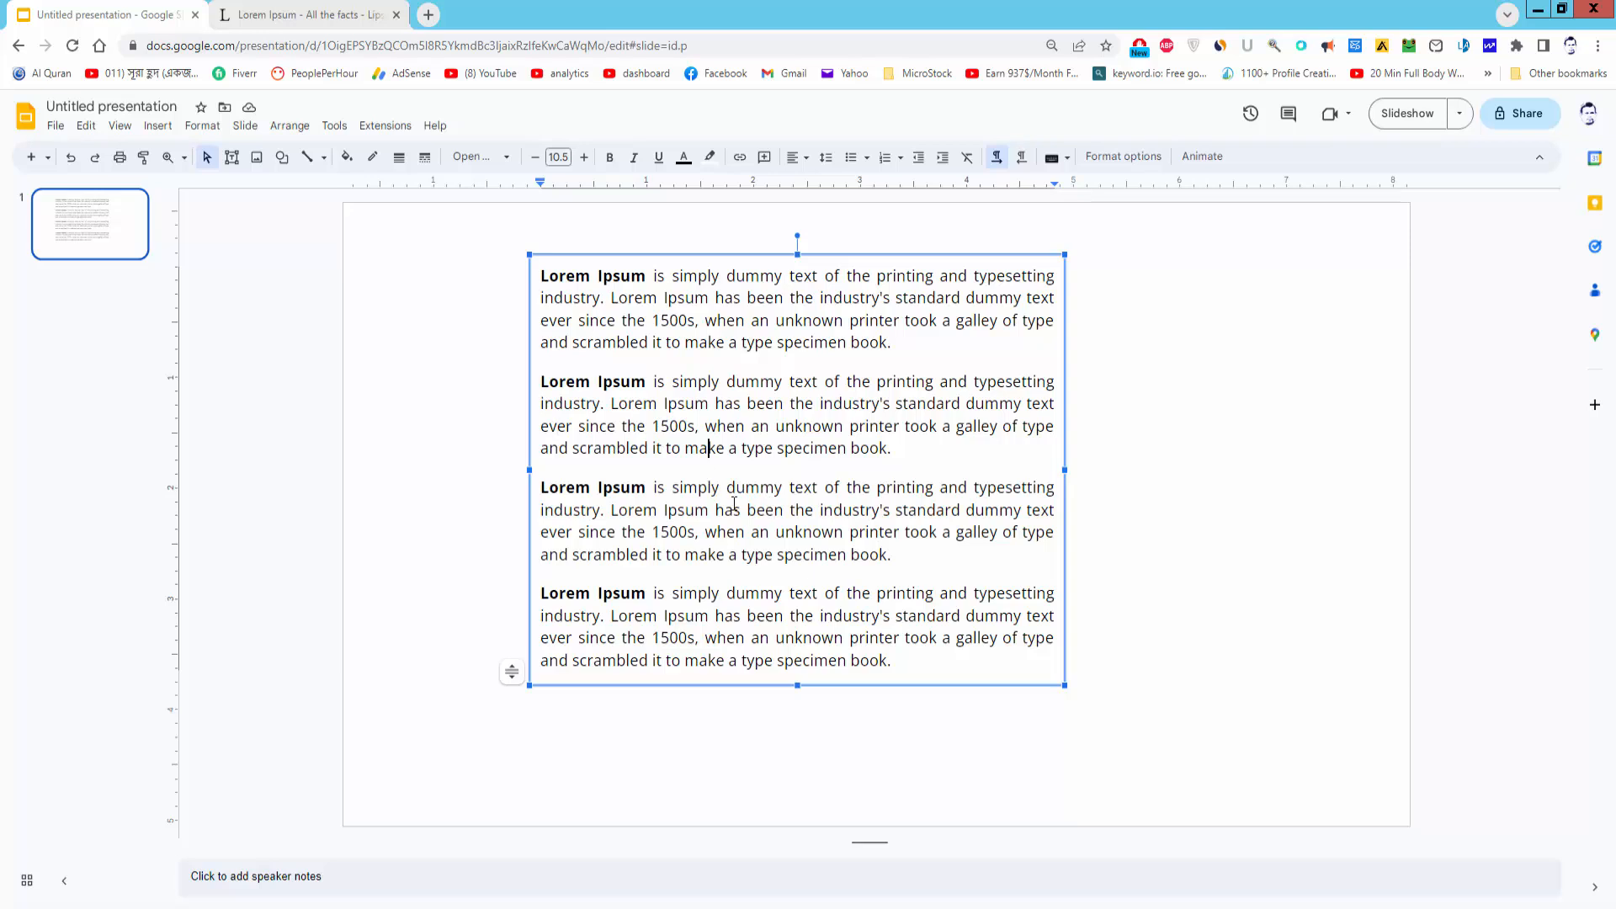
Select all four Lorem Ipsum paragraphs and apply the hollow square bullet preset.
key(ctrl+a)
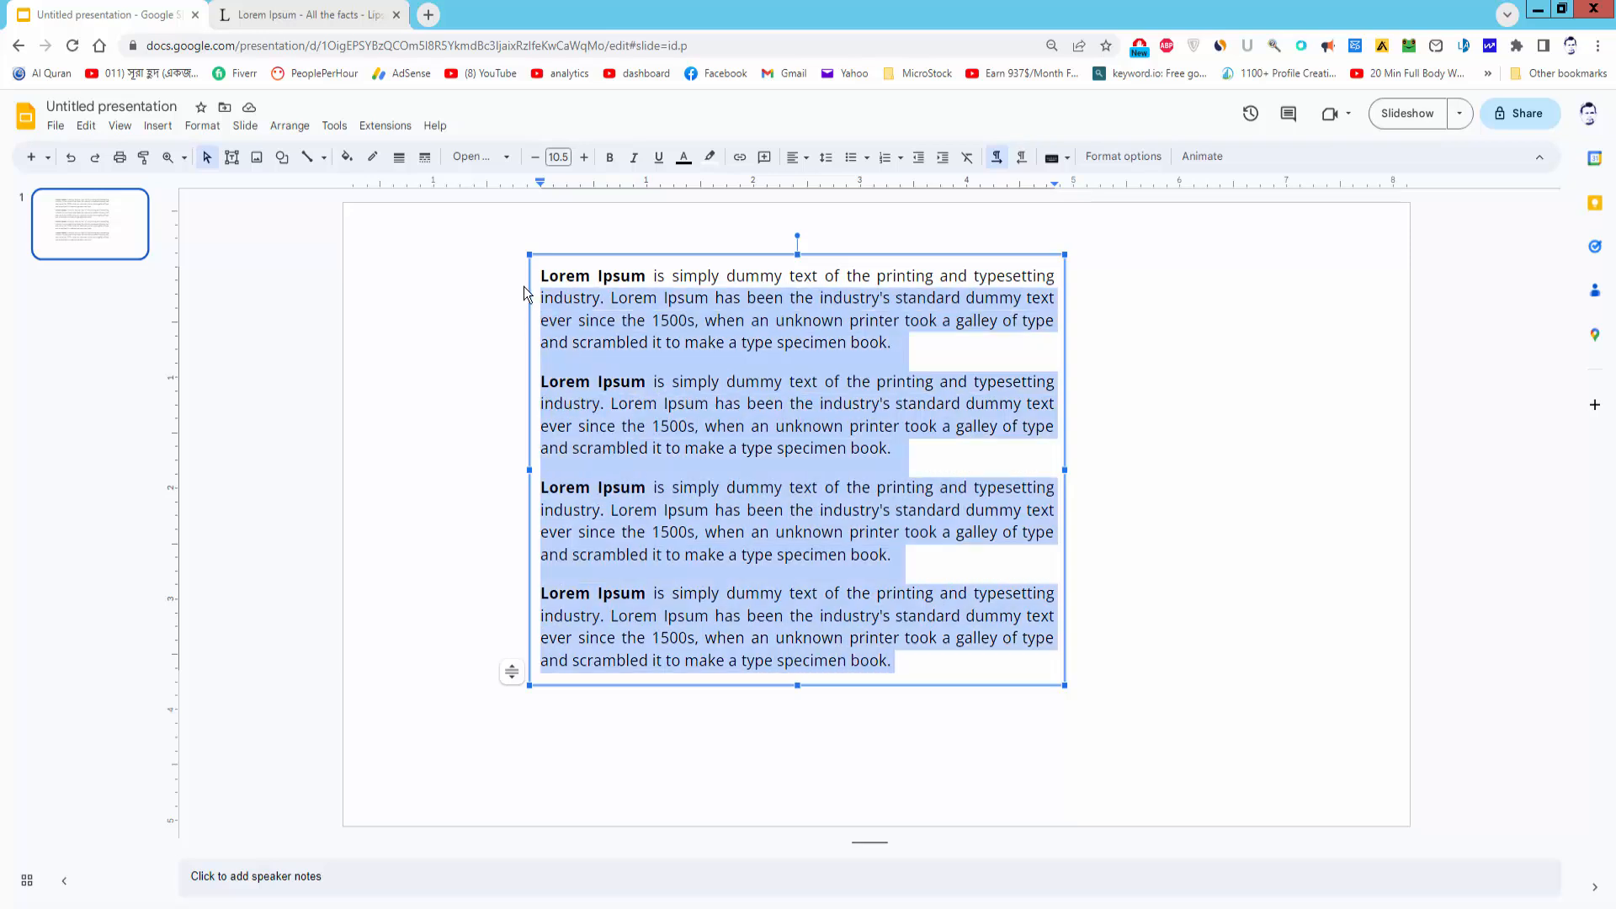
click(202, 125)
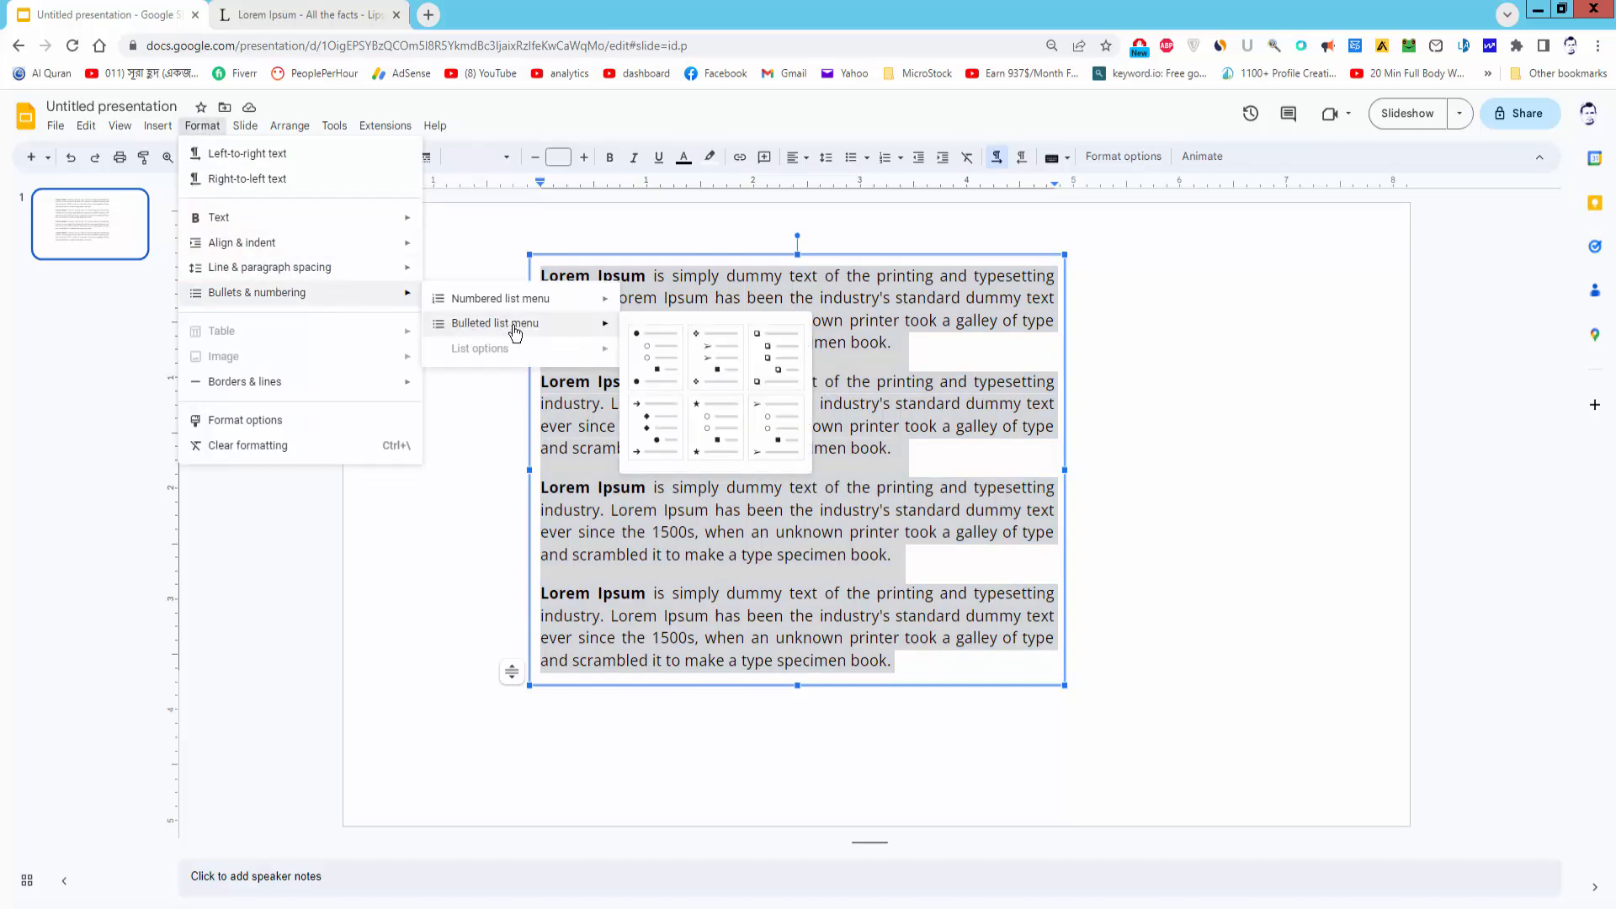
mouse_move(715, 358)
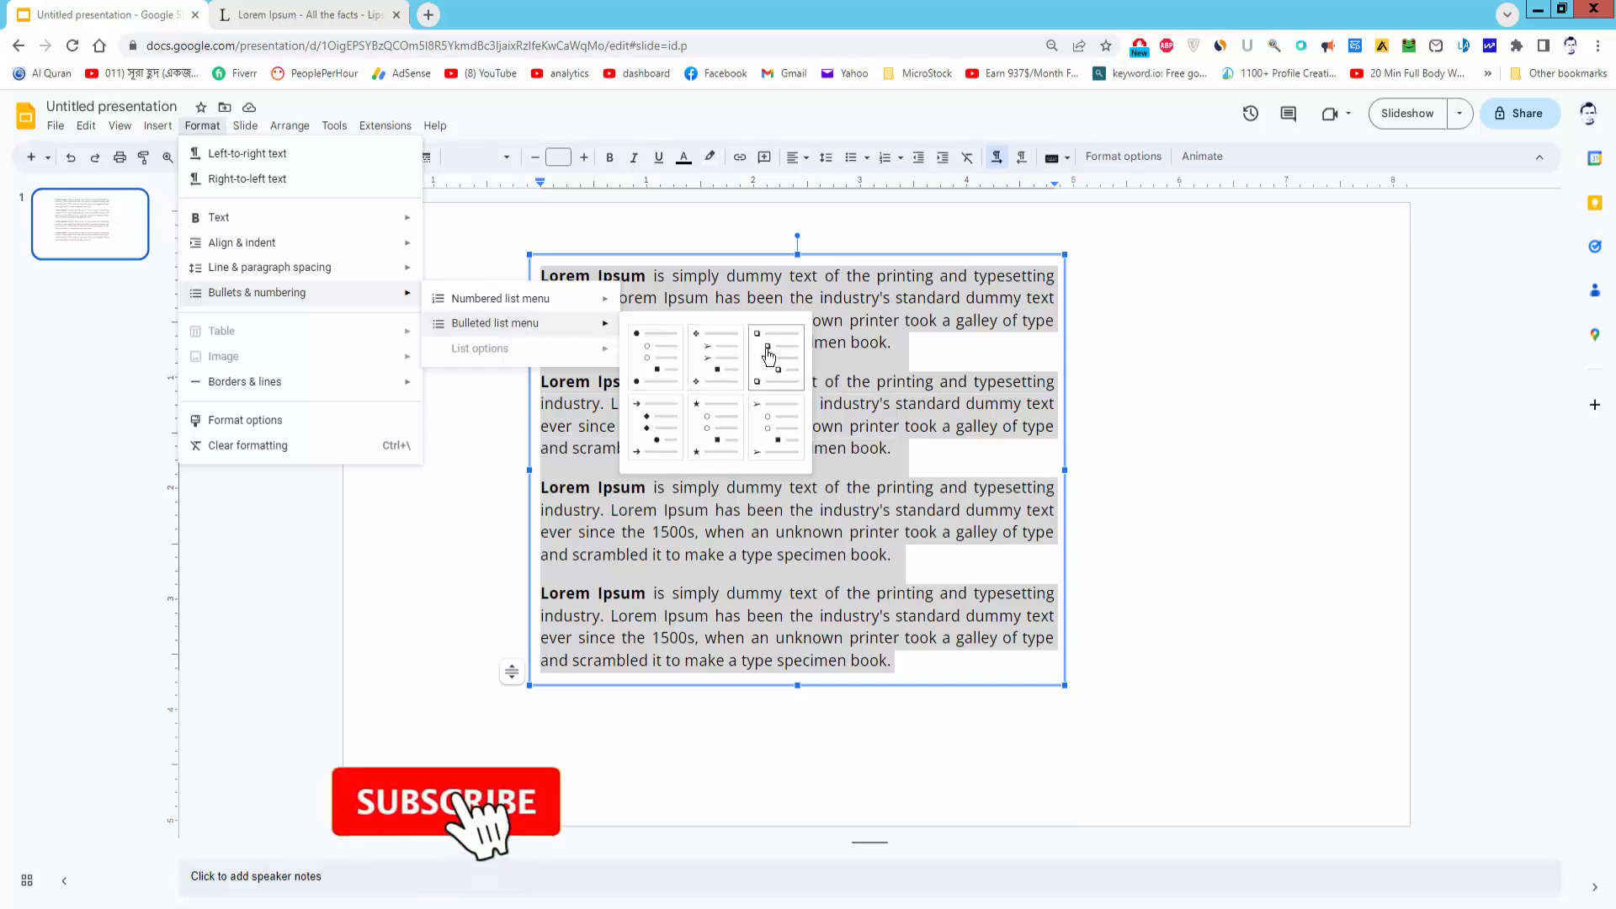
click(775, 331)
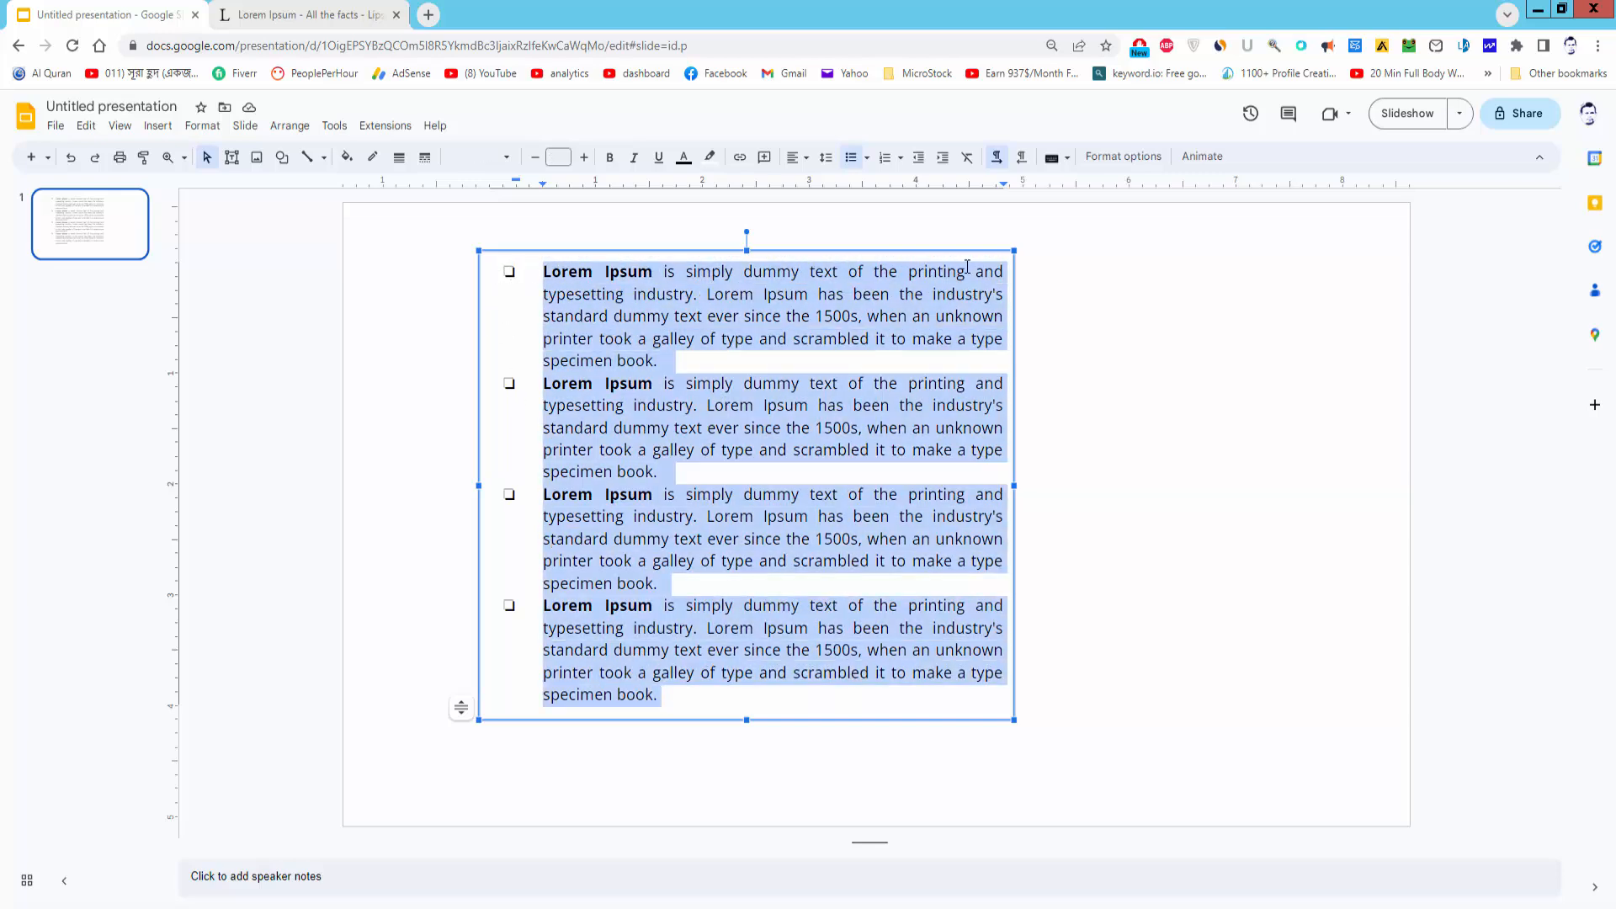
Show the Format options panel and toggle its Text fitting section.
click(1122, 156)
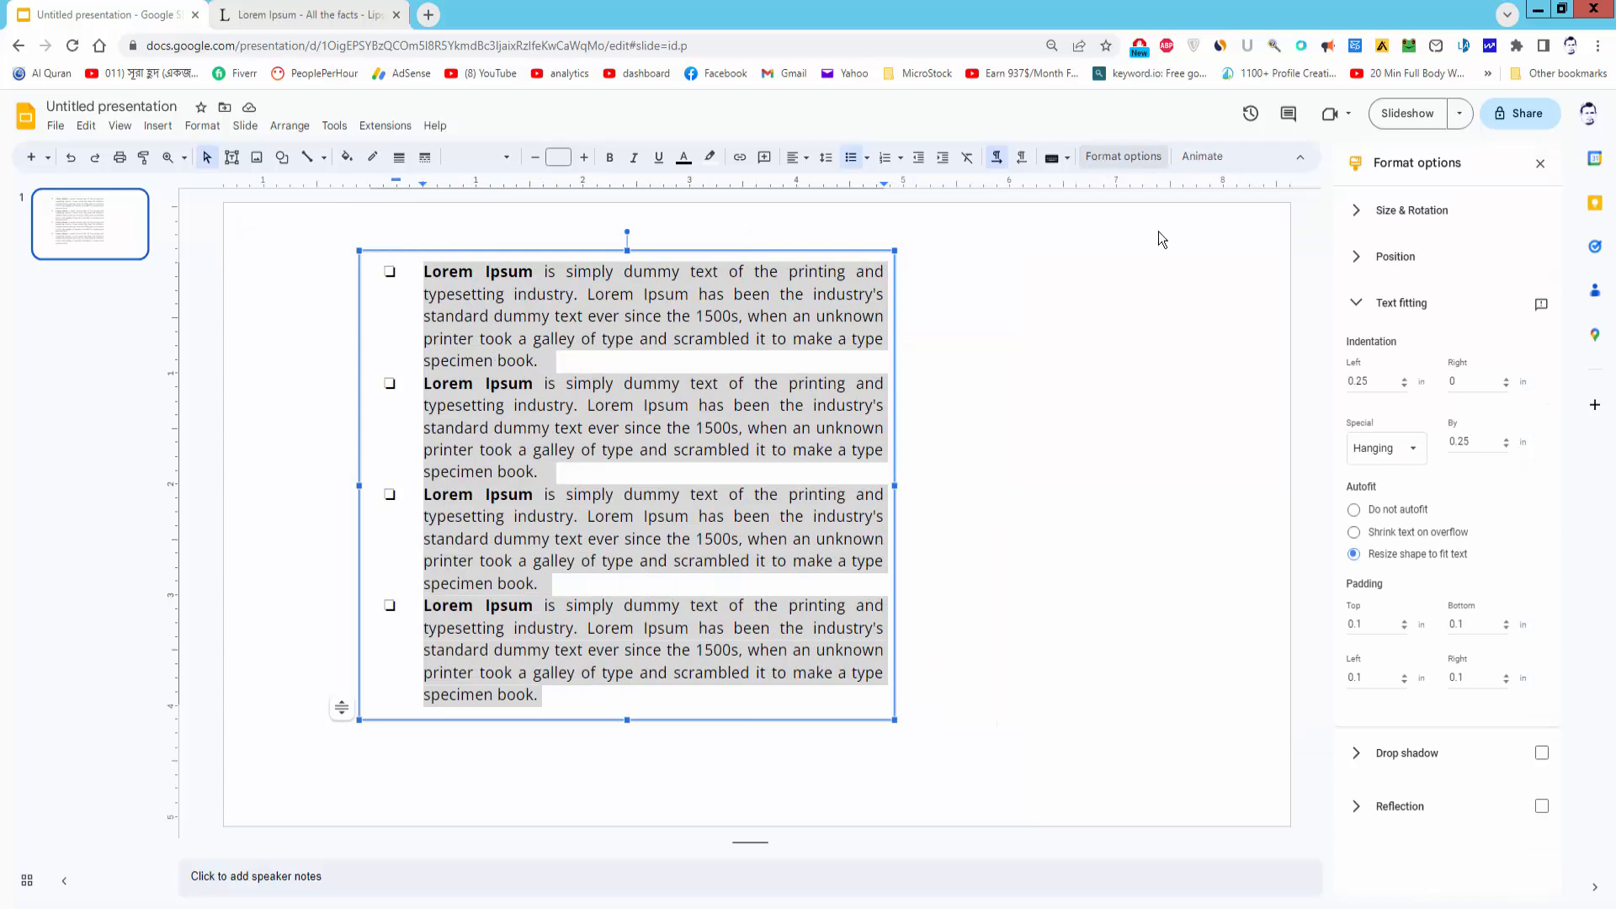
click(1401, 302)
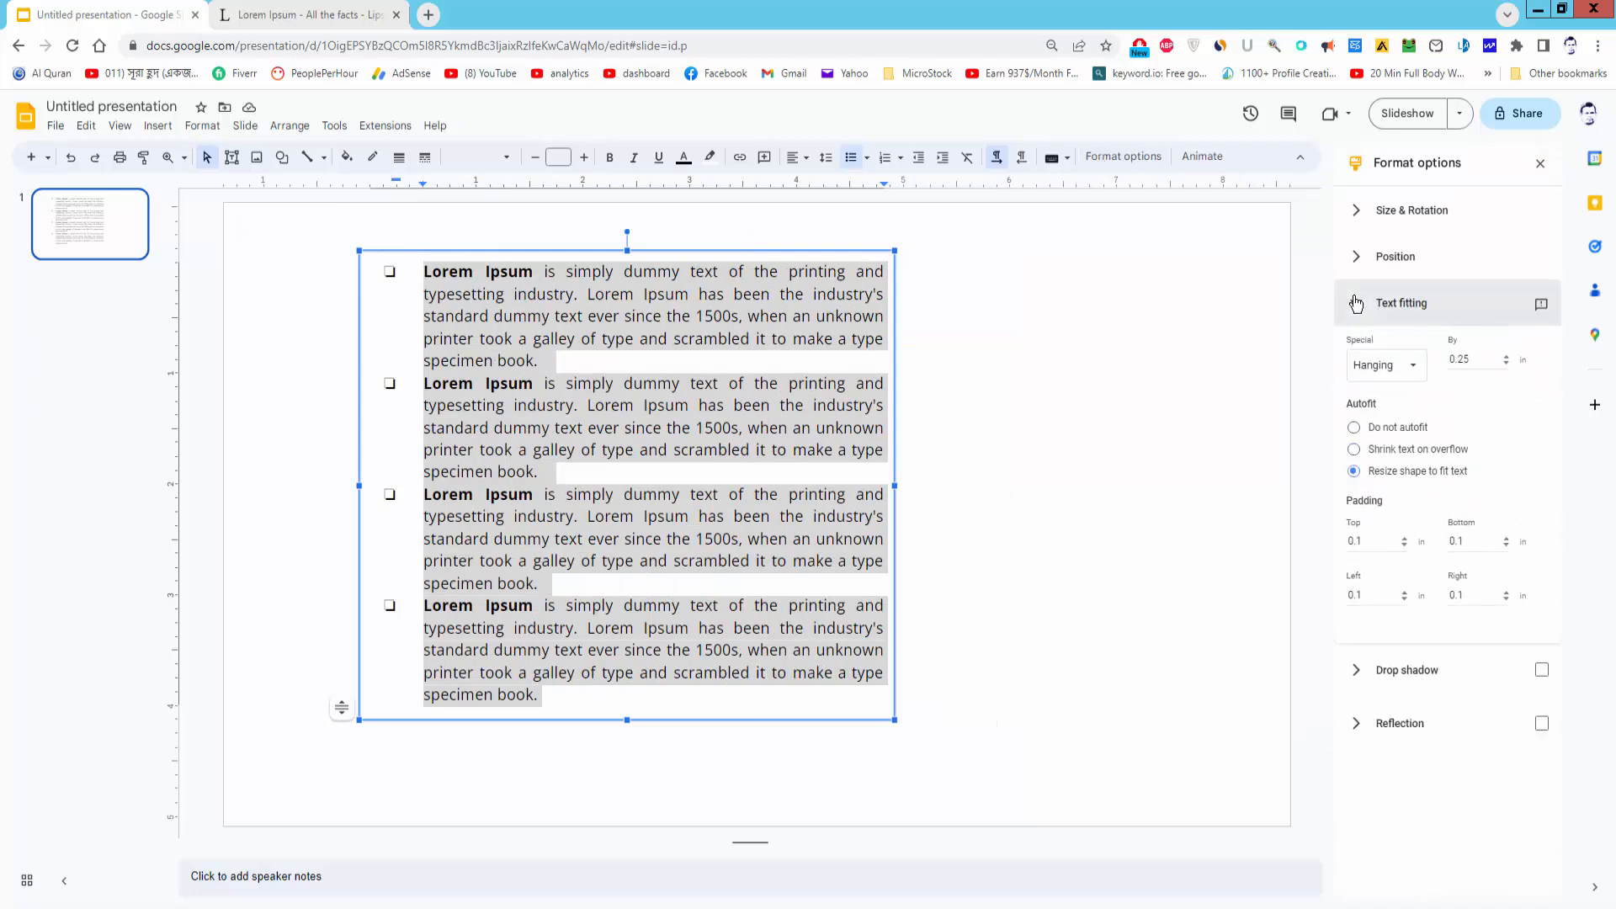
click(1400, 302)
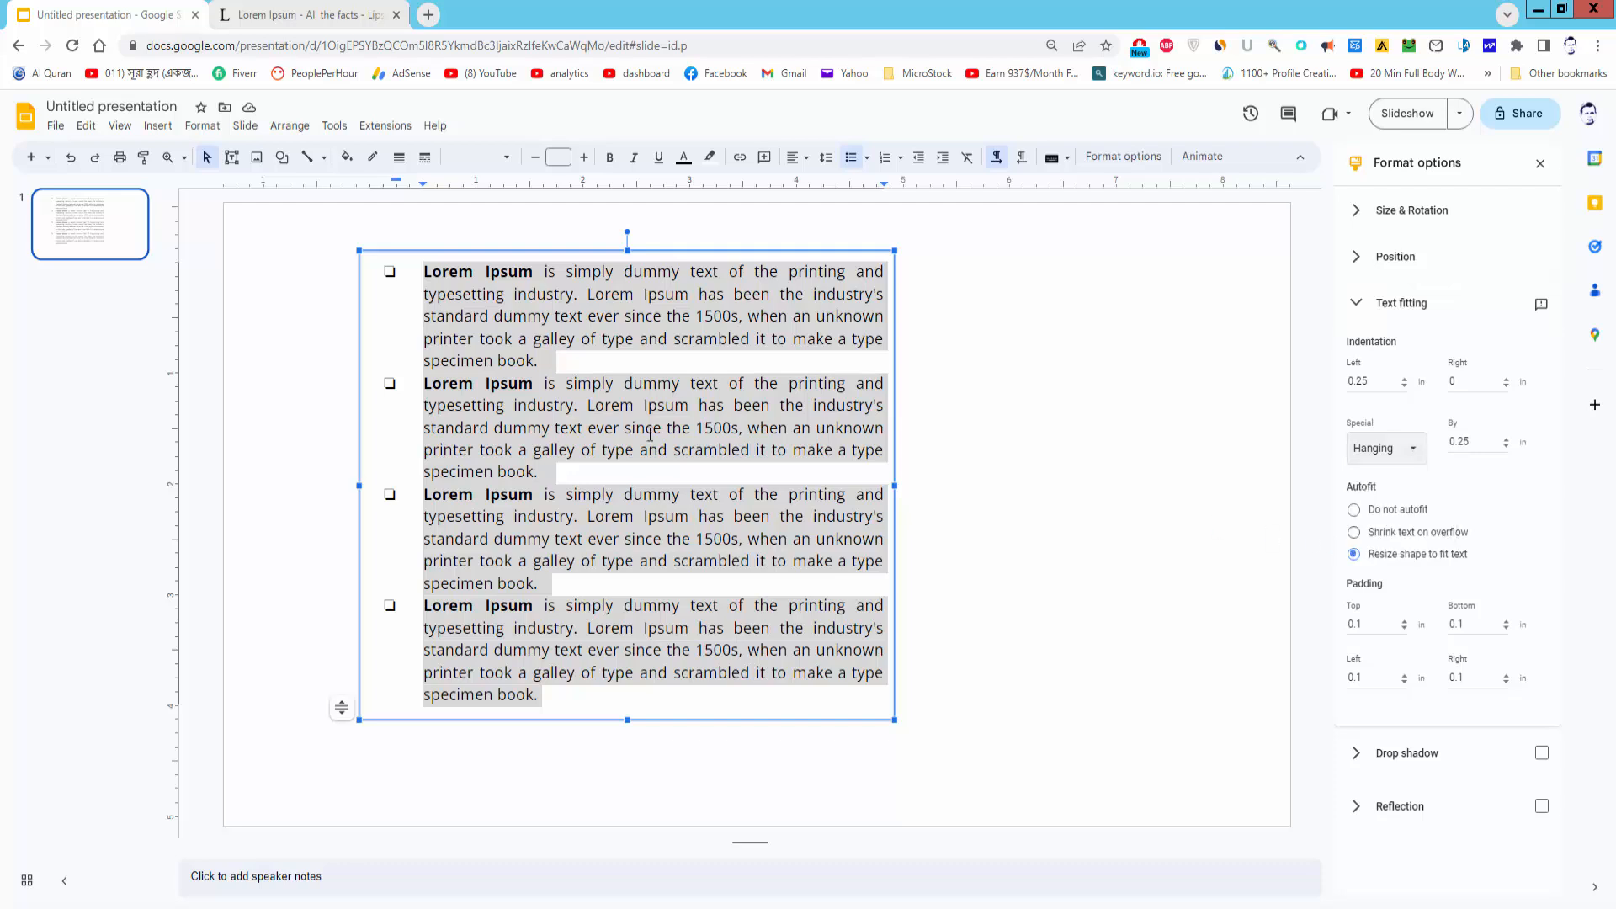
mouse_move(1507, 456)
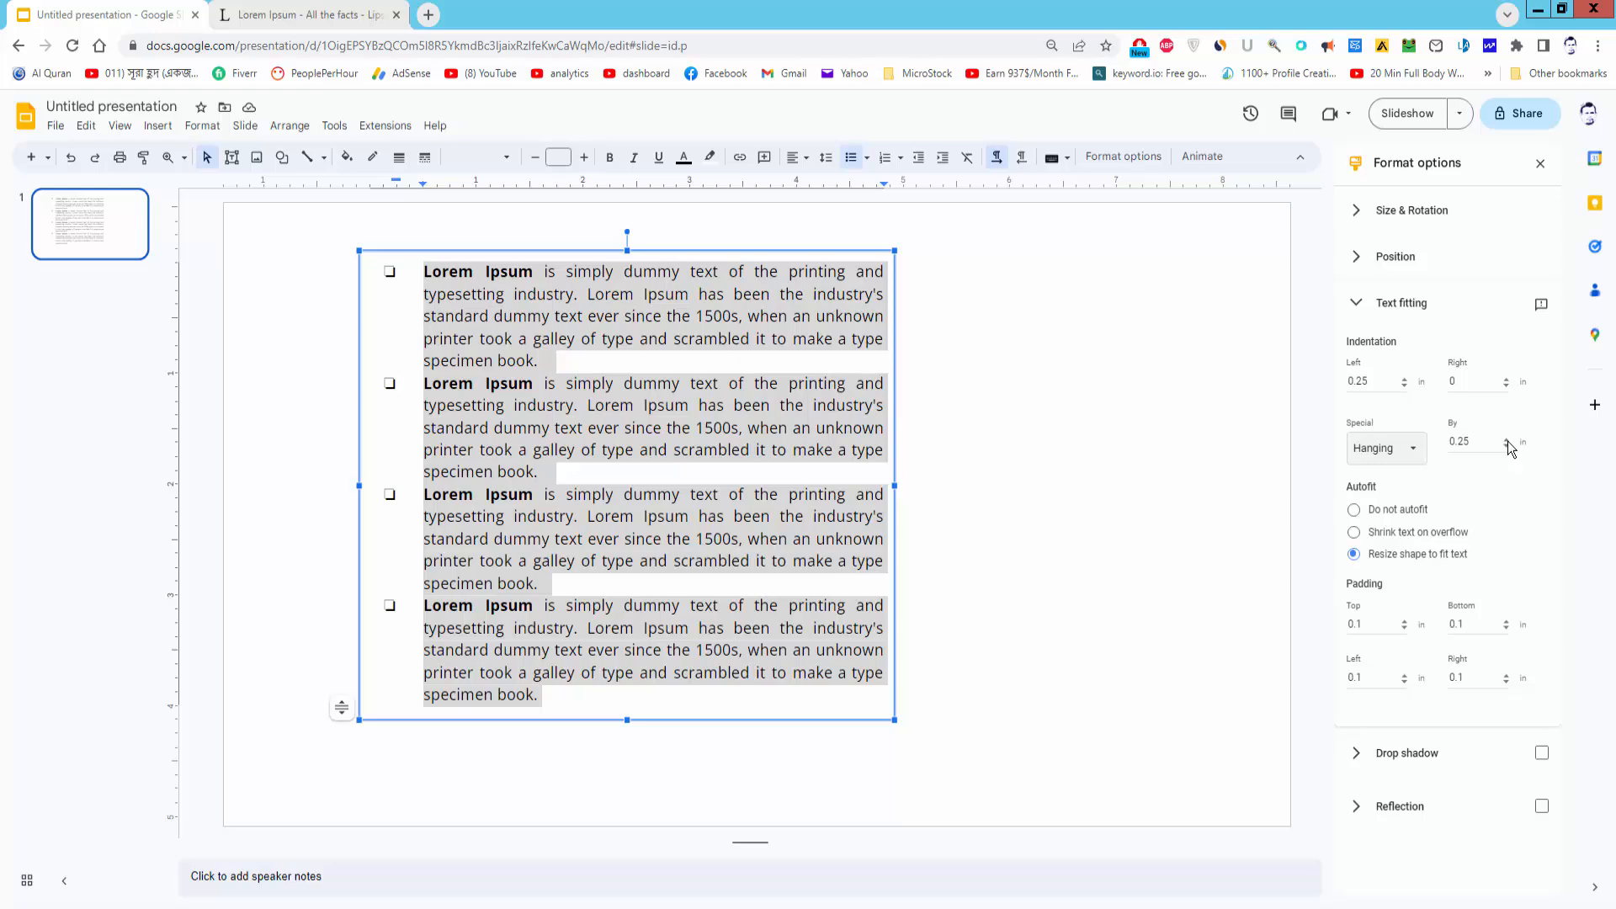
mouse_move(1509, 447)
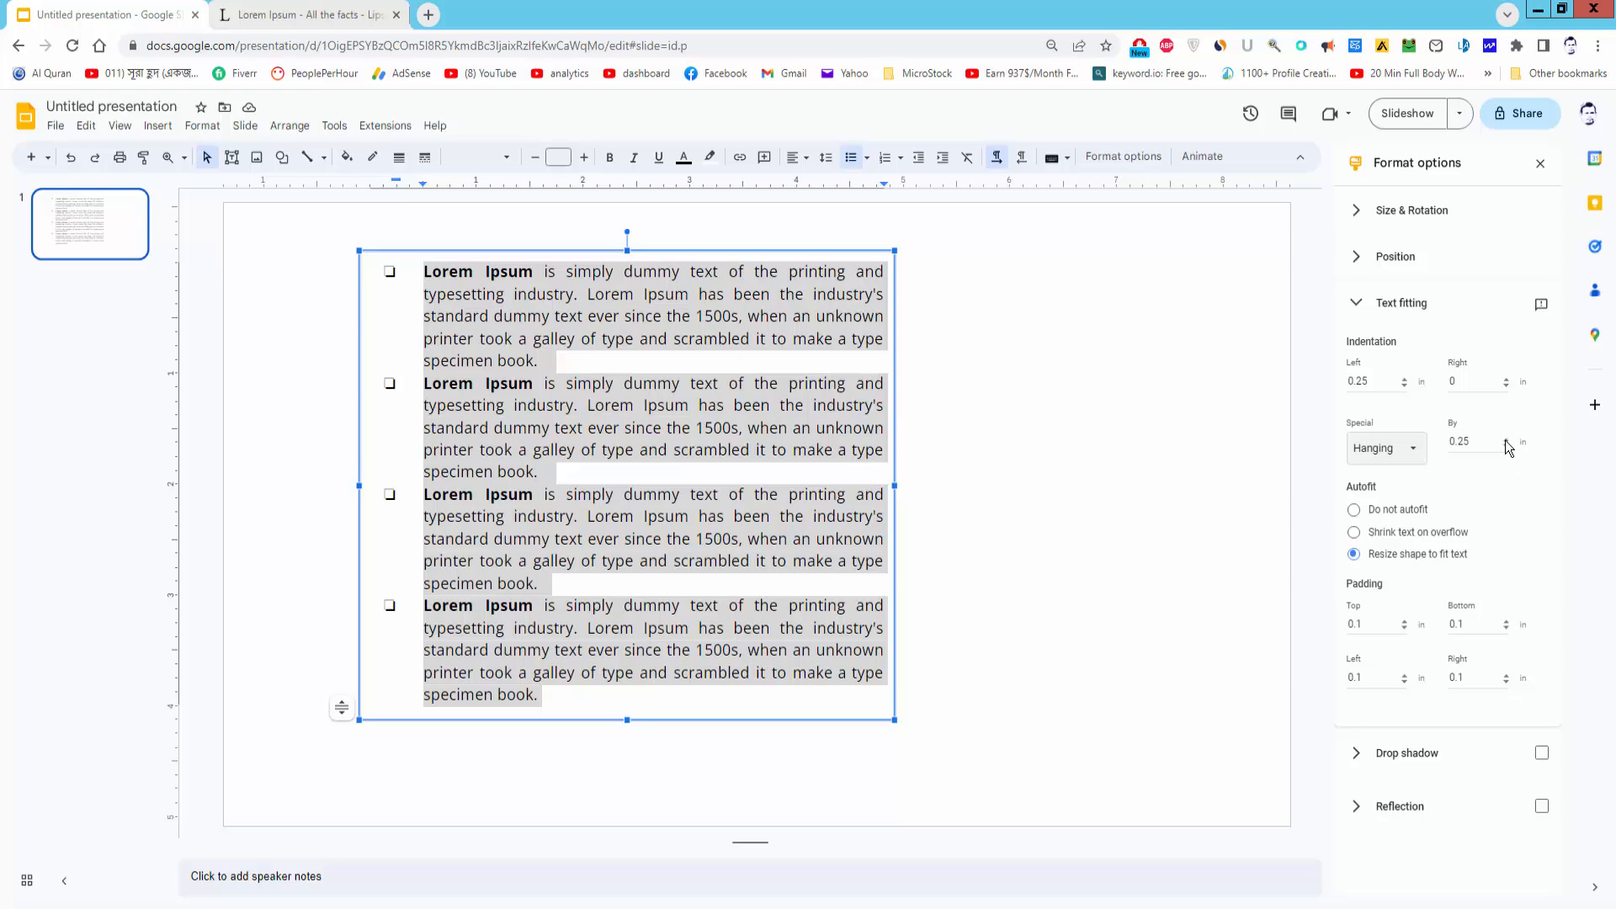
Set the bulleted list's hanging indent to 0.15 inches.
click(1506, 440)
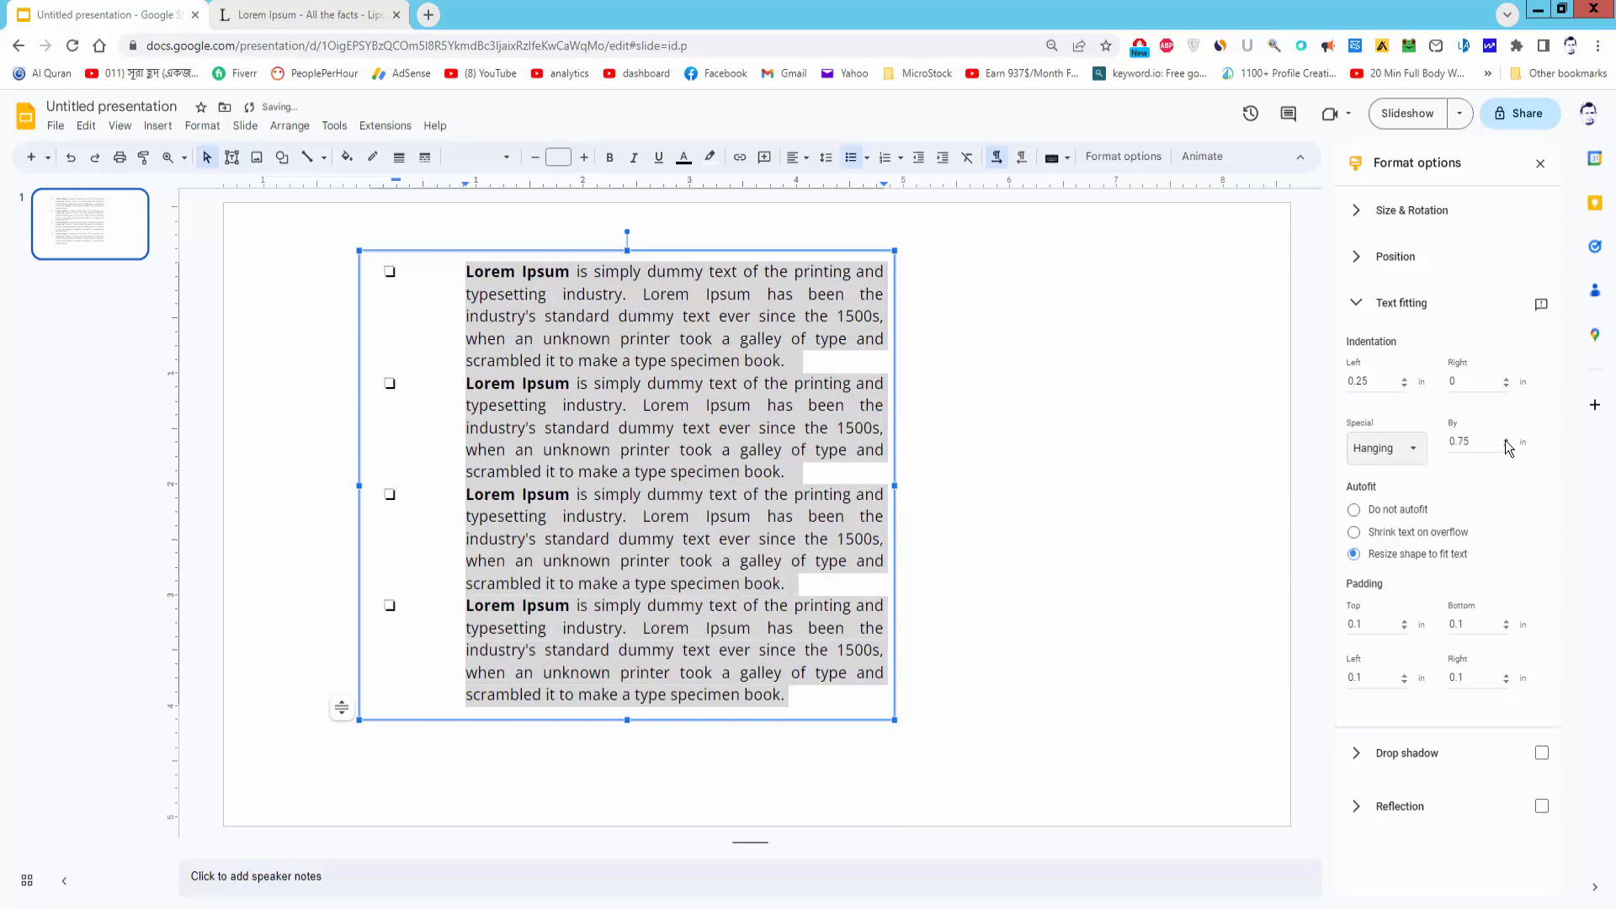
click(1506, 440)
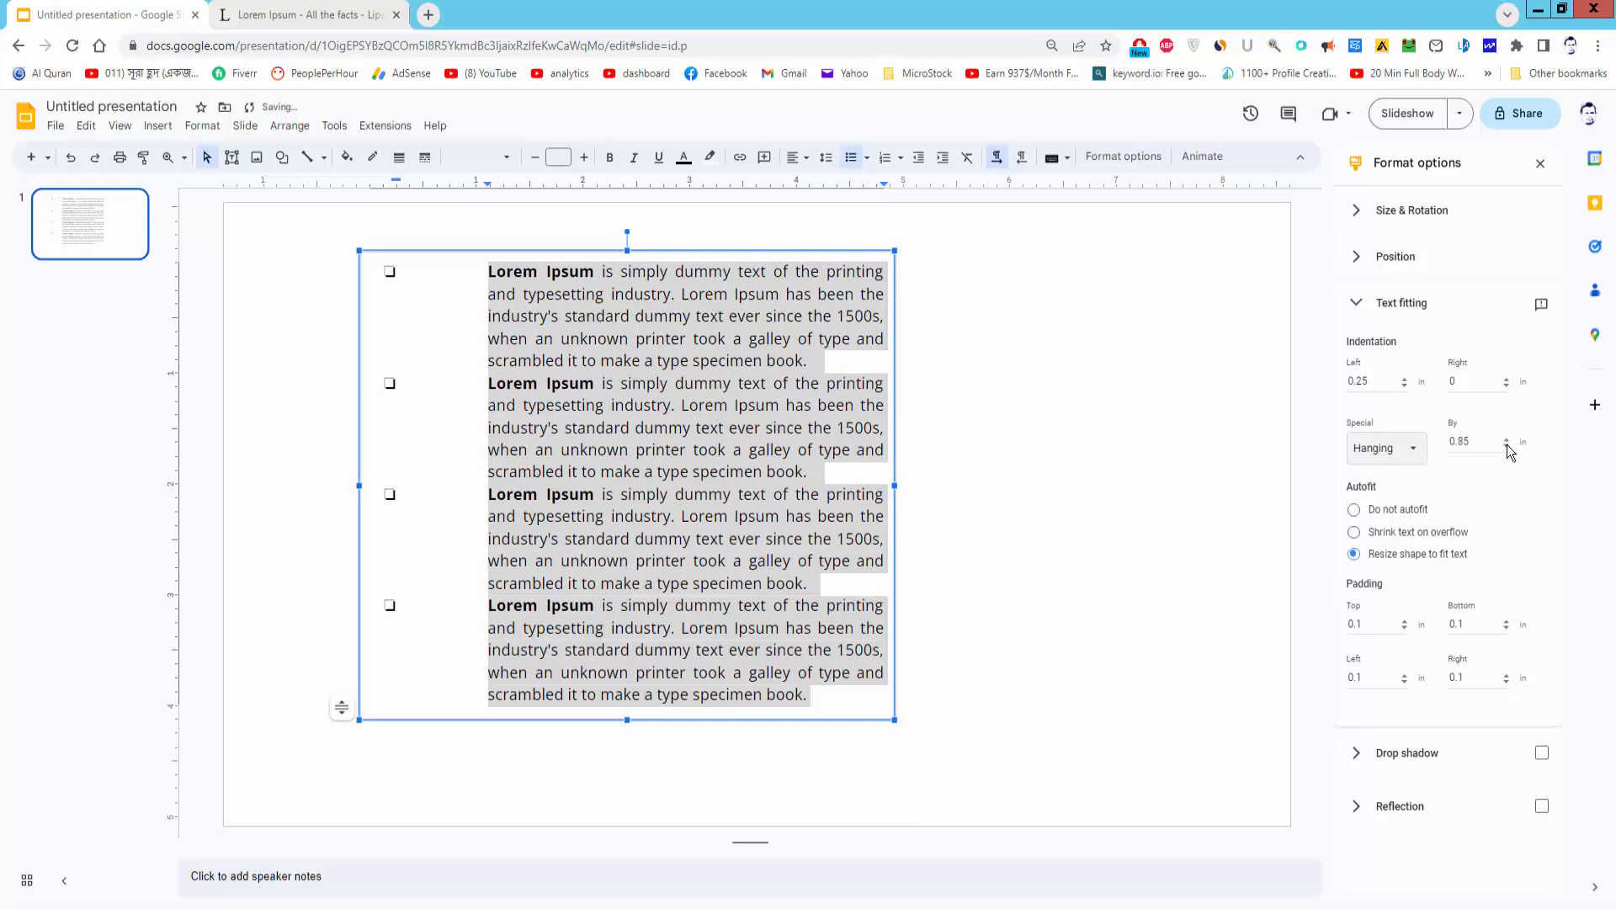
click(1506, 448)
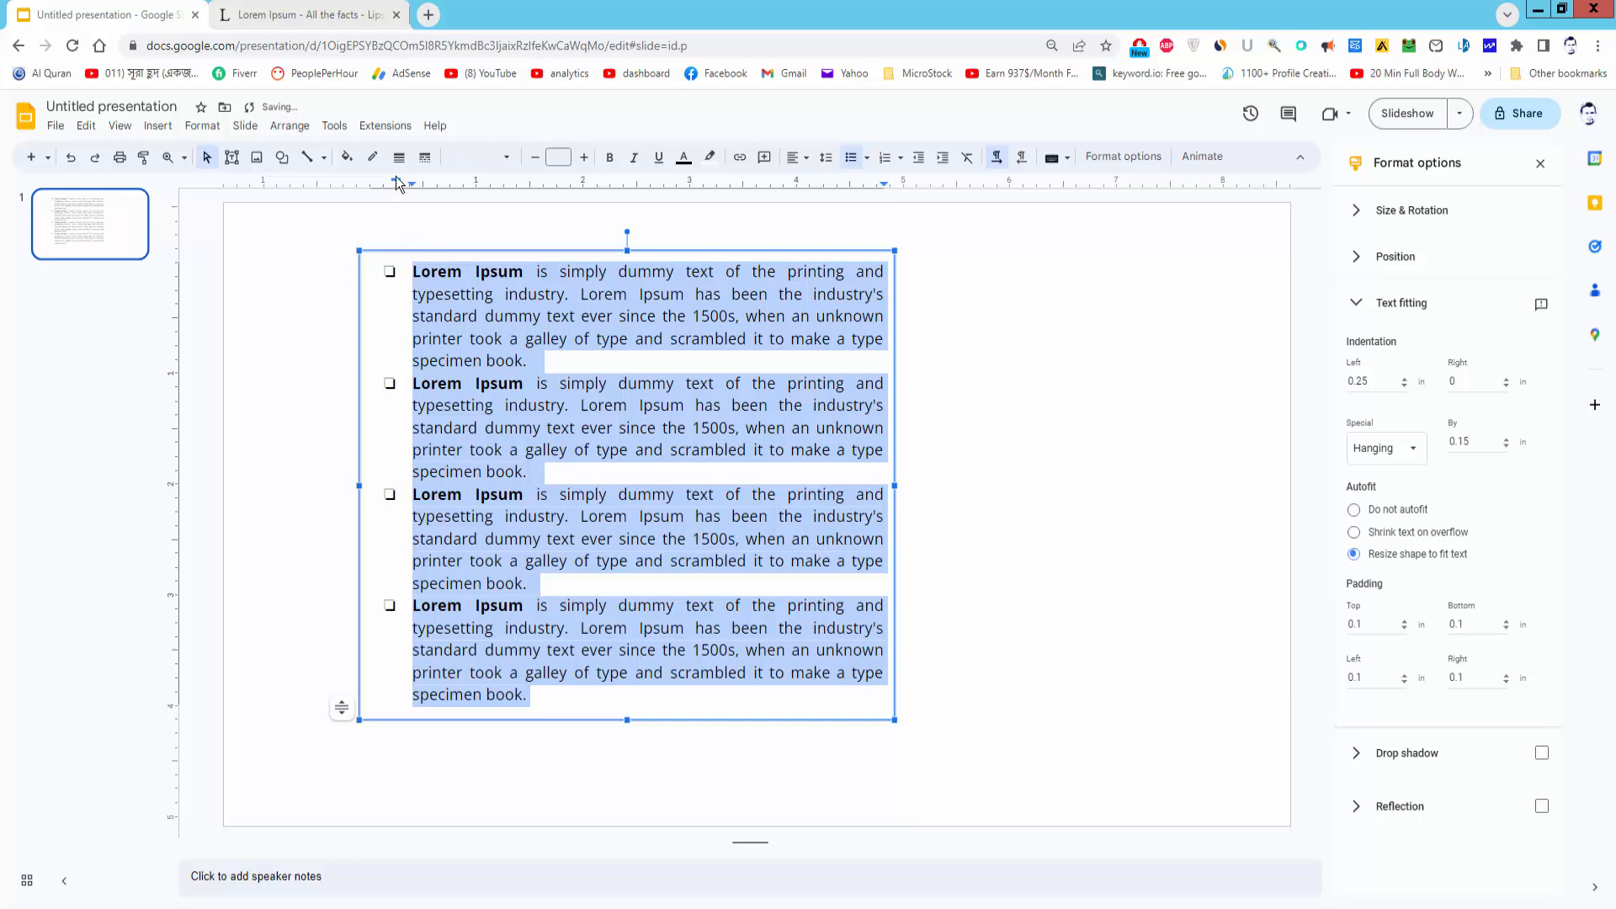
mouse_move(142, 145)
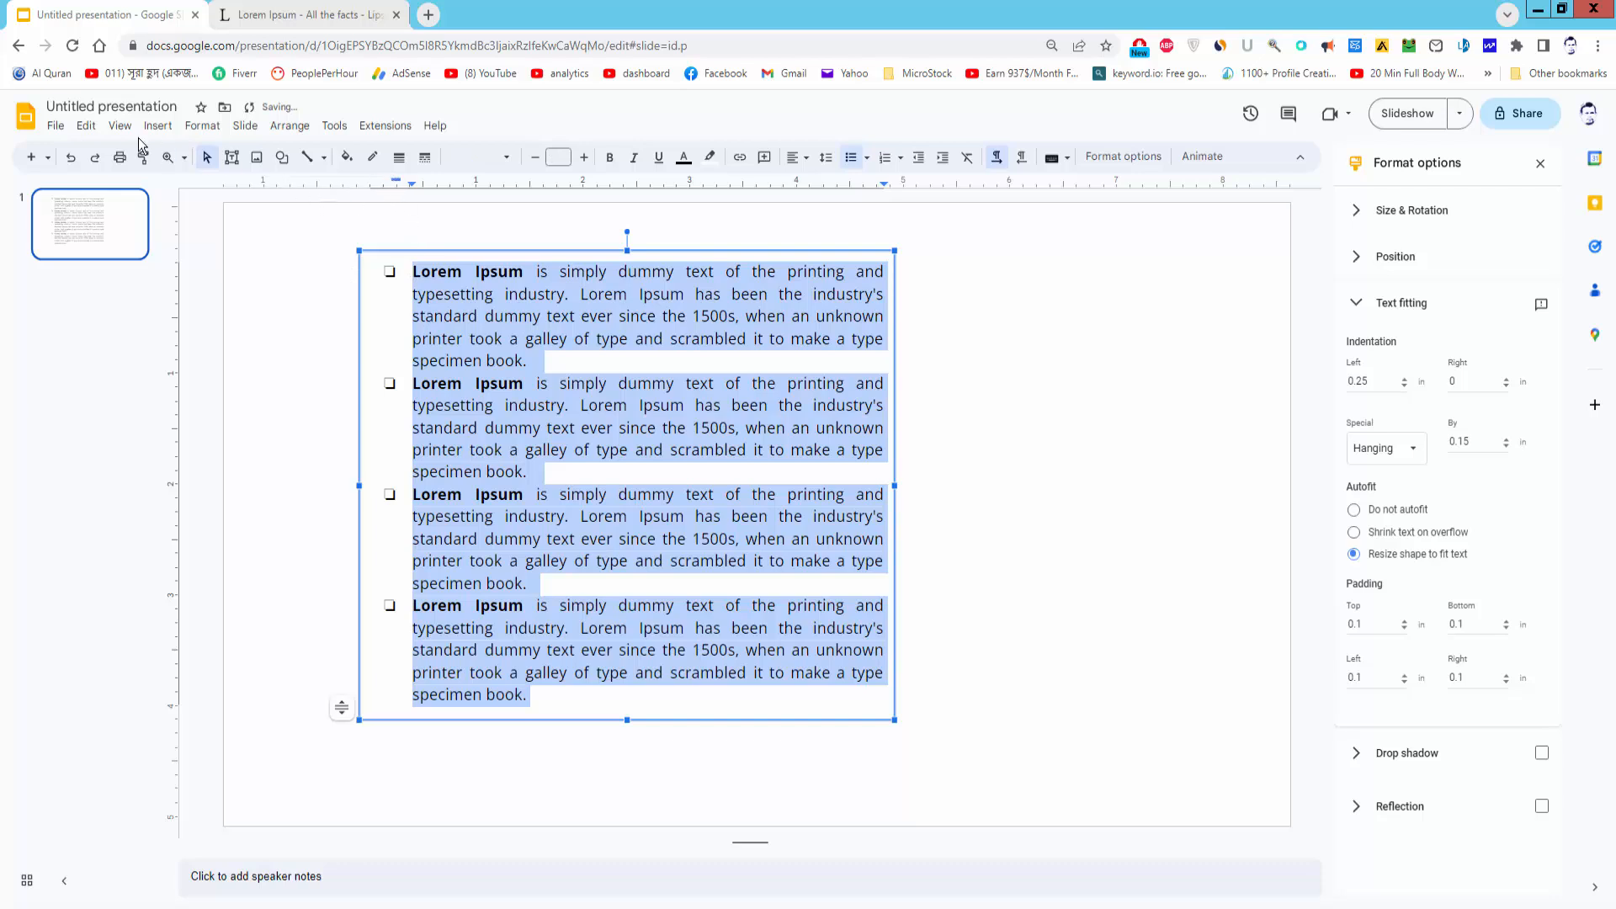
Turn the ruler off and back on from the View menu.
click(120, 125)
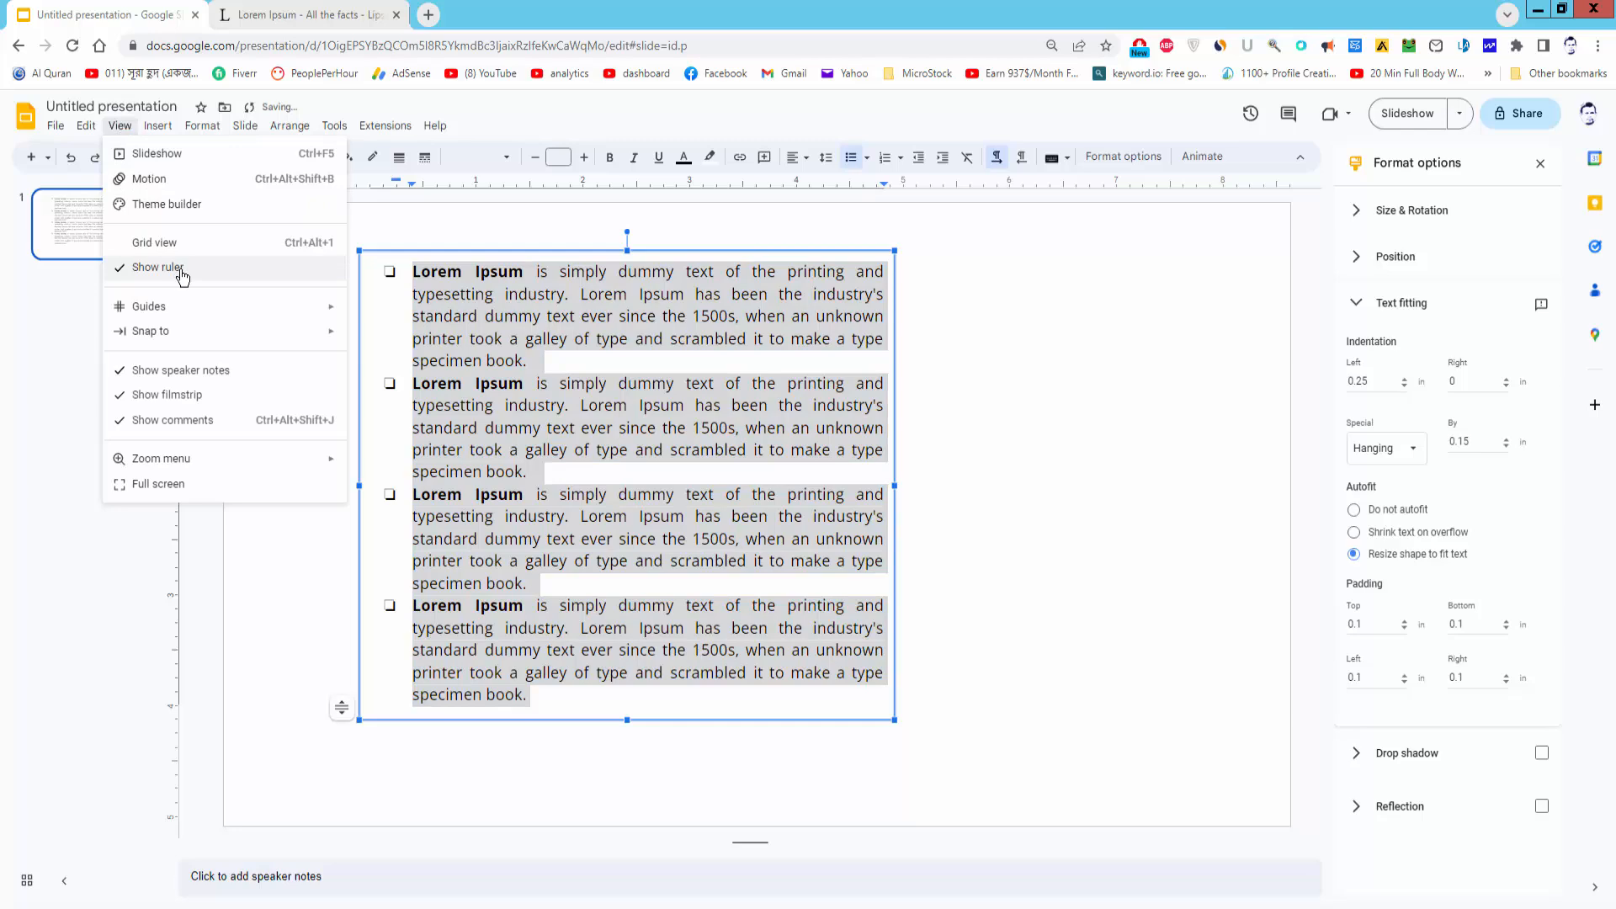
click(159, 267)
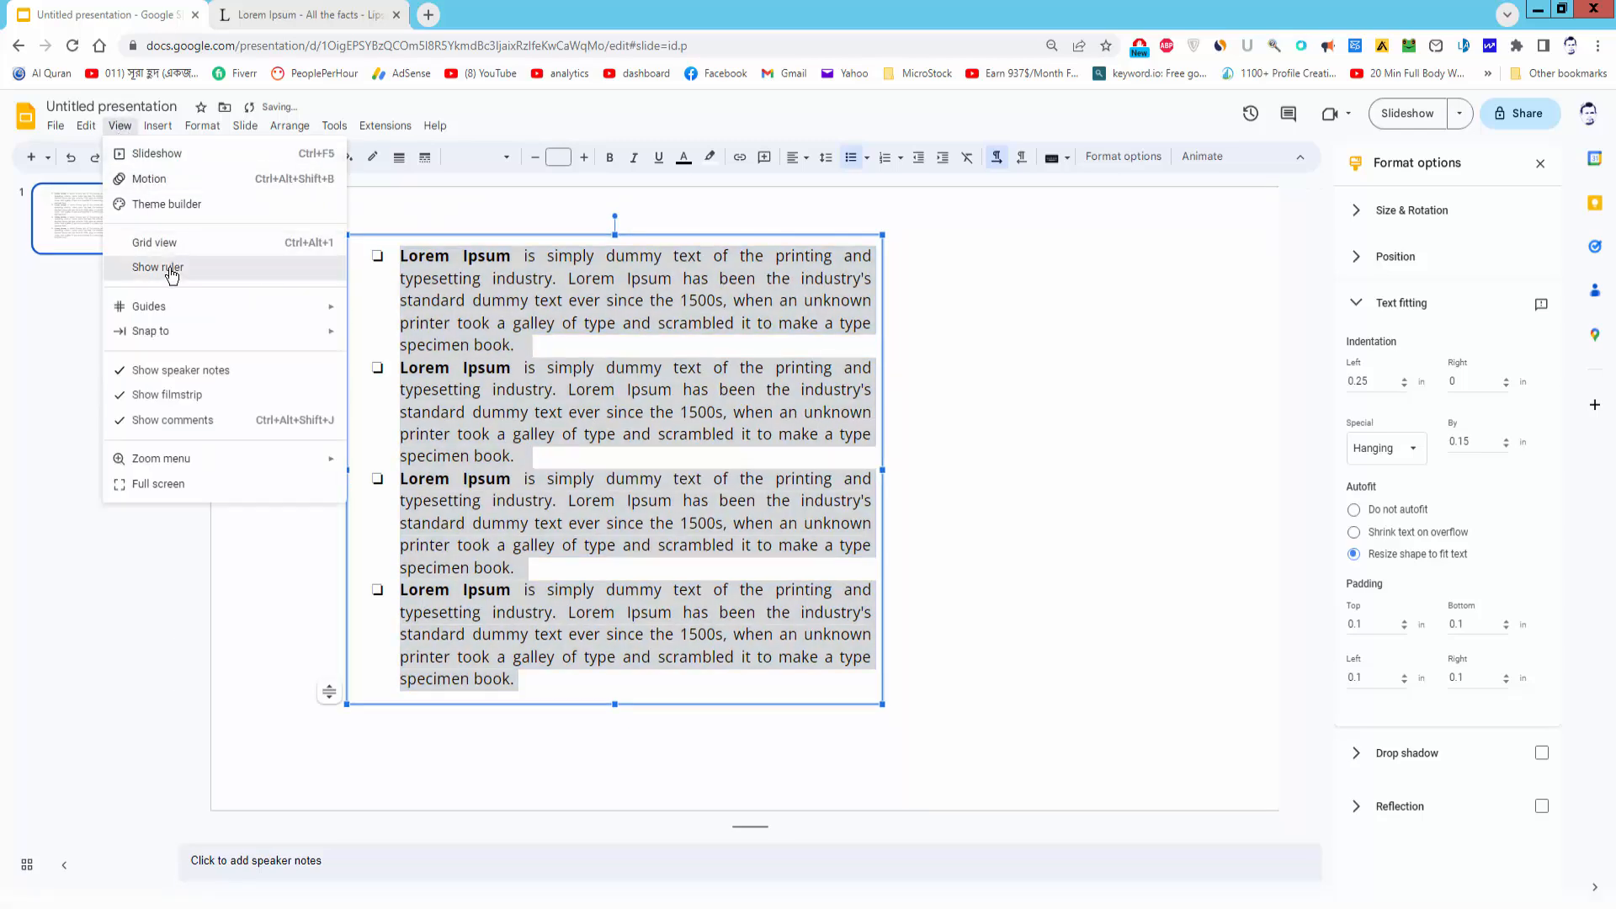
click(156, 267)
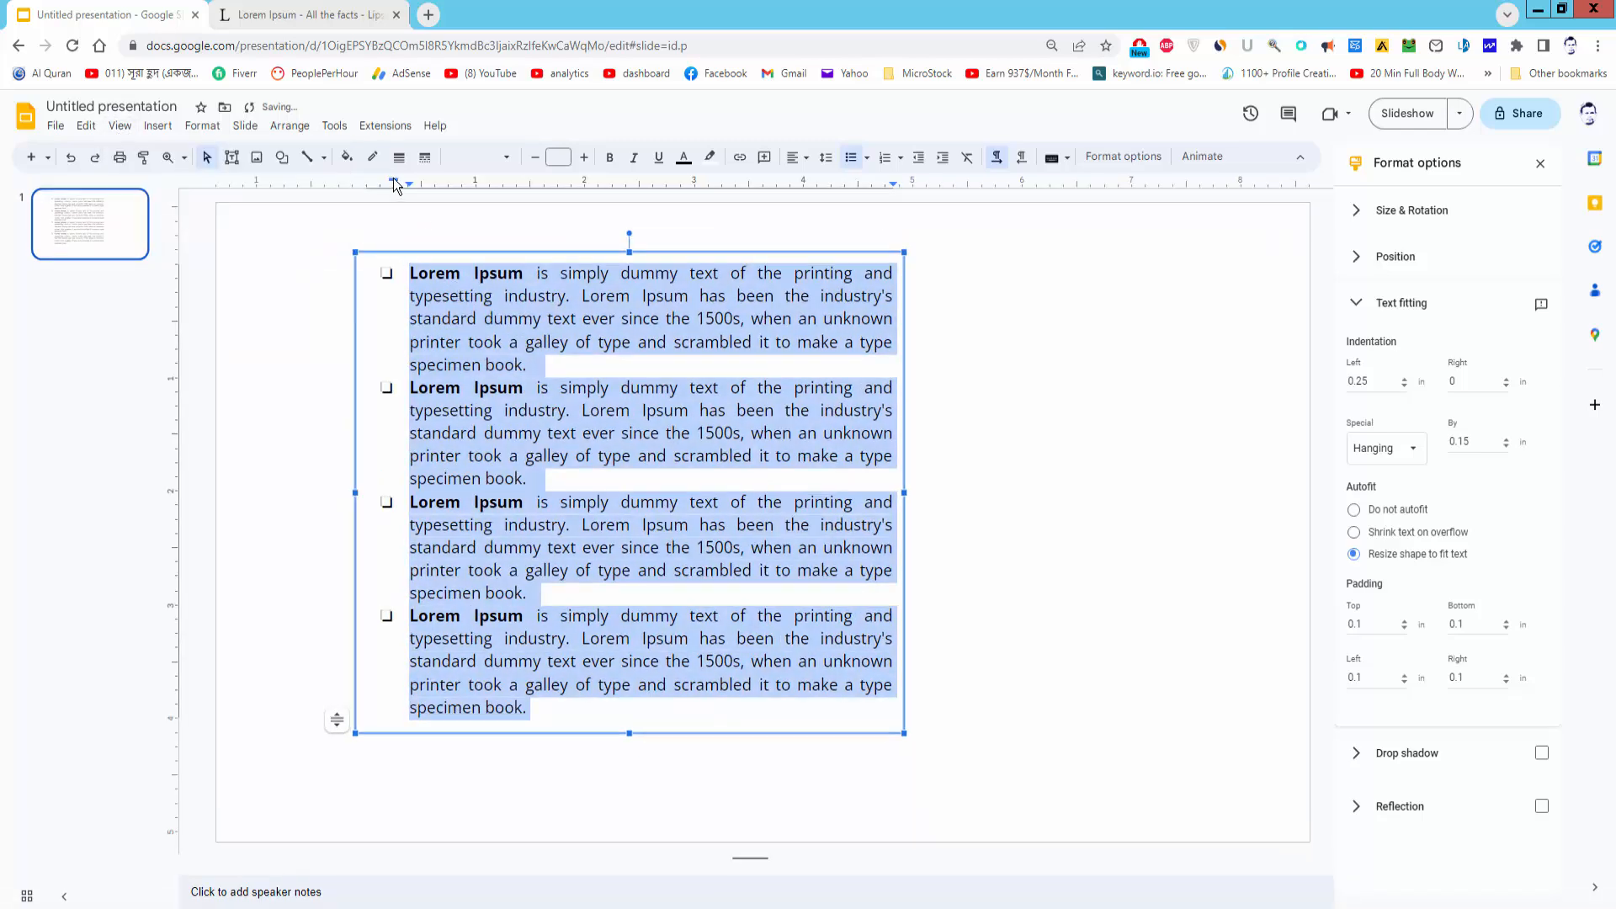
mouse_move(409, 186)
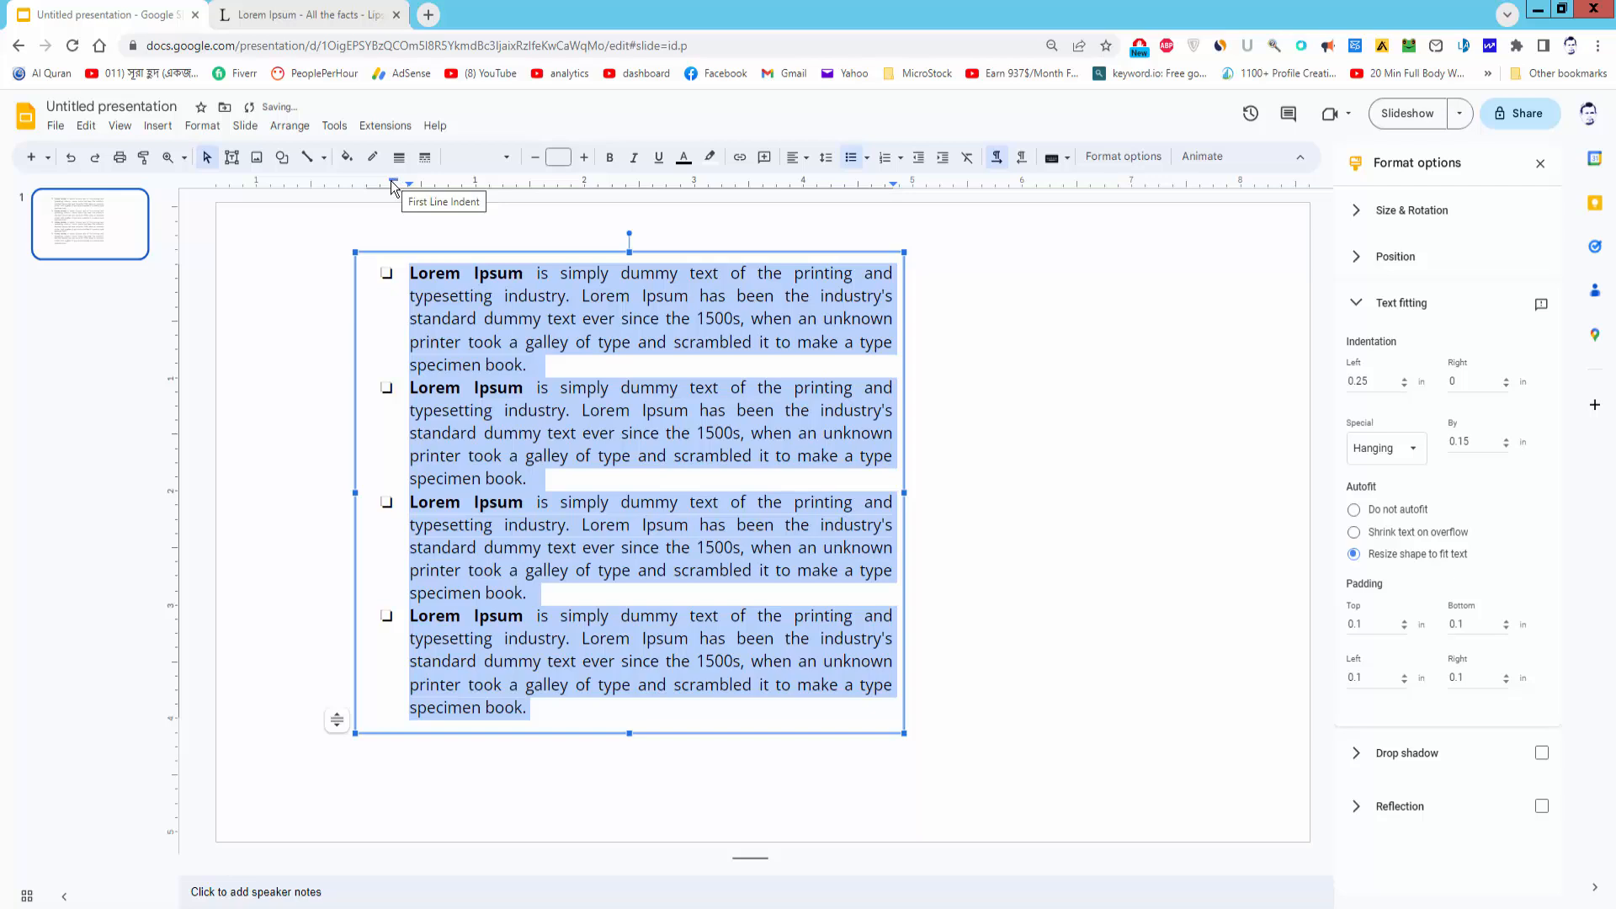
mouse_move(423, 192)
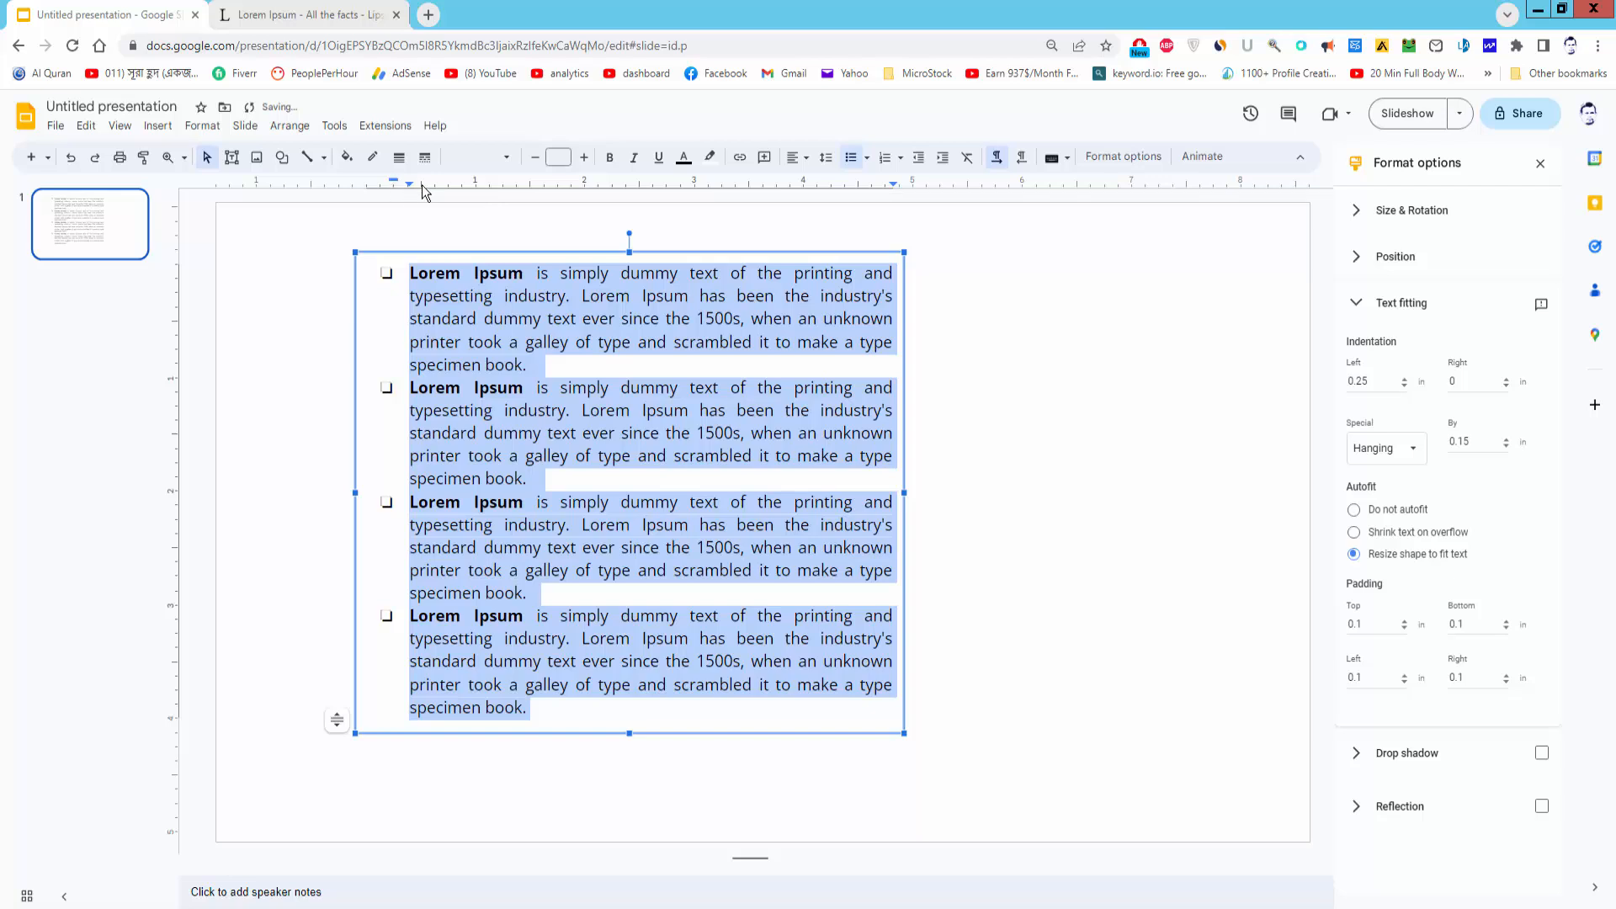
Drag ruler markers for a 0.16-inch left and 0.59-inch hanging indent.
drag(393, 183, 417, 184)
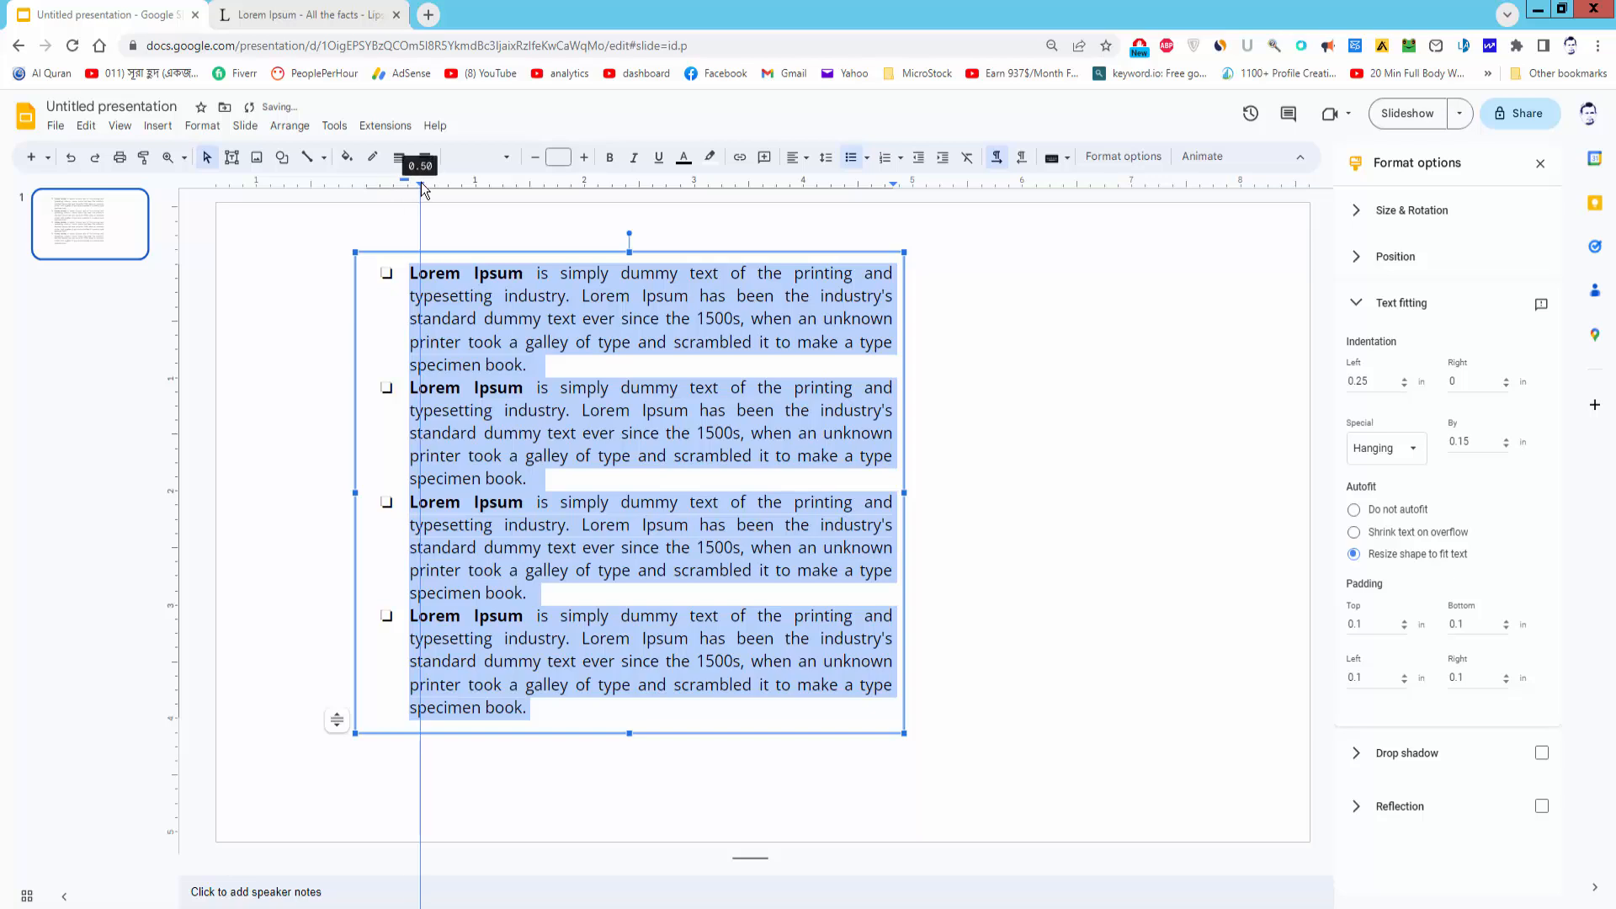
drag(419, 183, 446, 183)
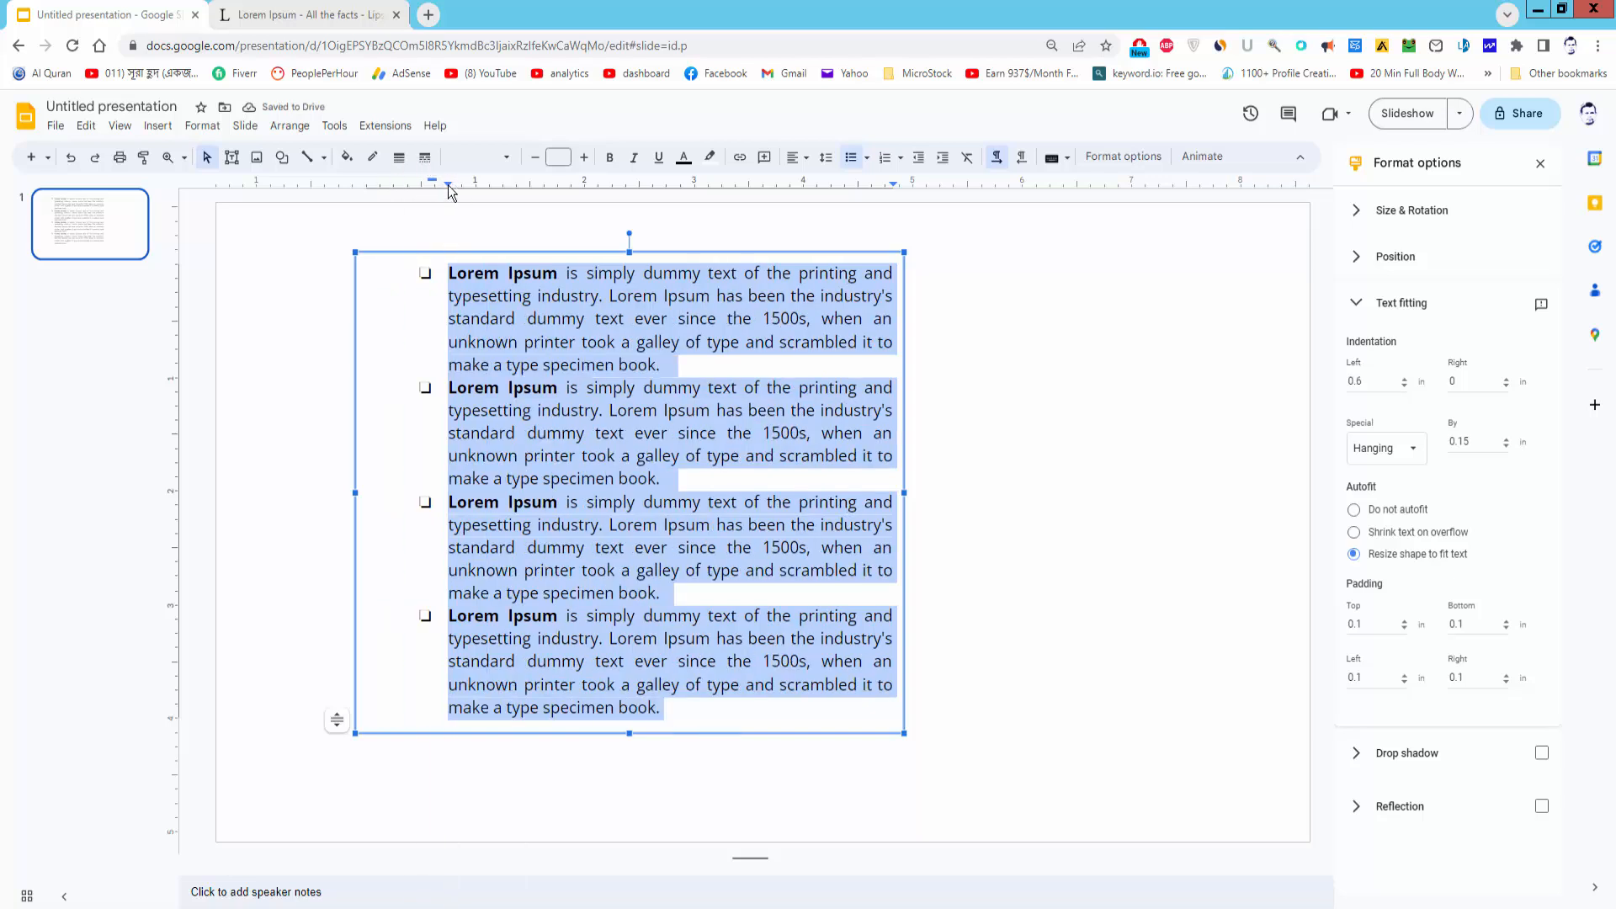
mouse_move(433, 184)
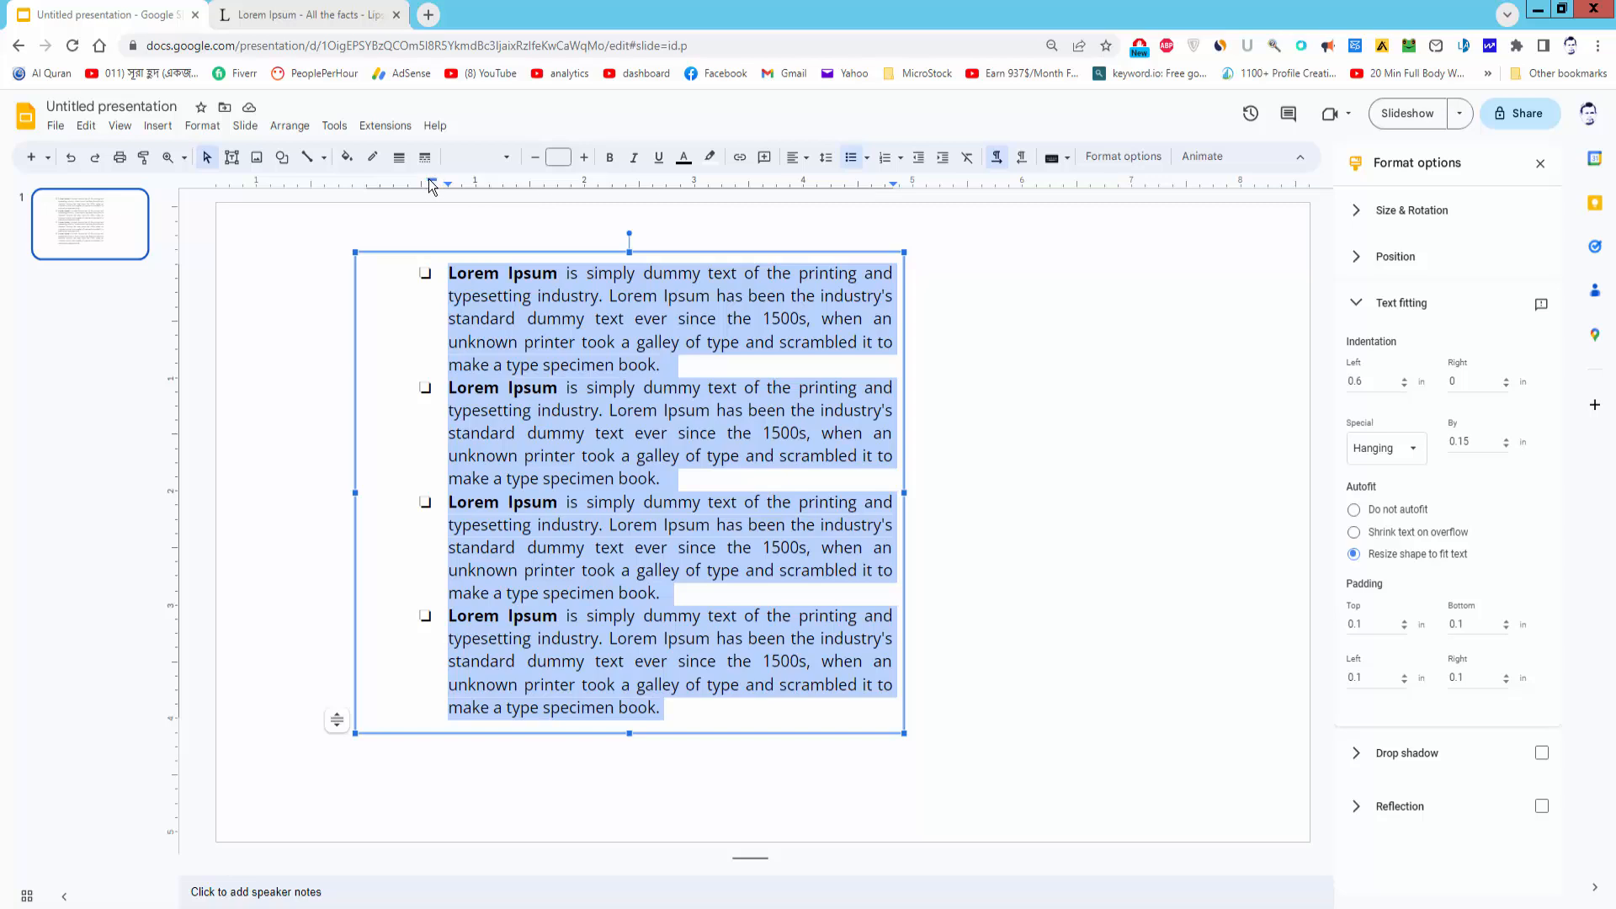
drag(446, 184, 396, 184)
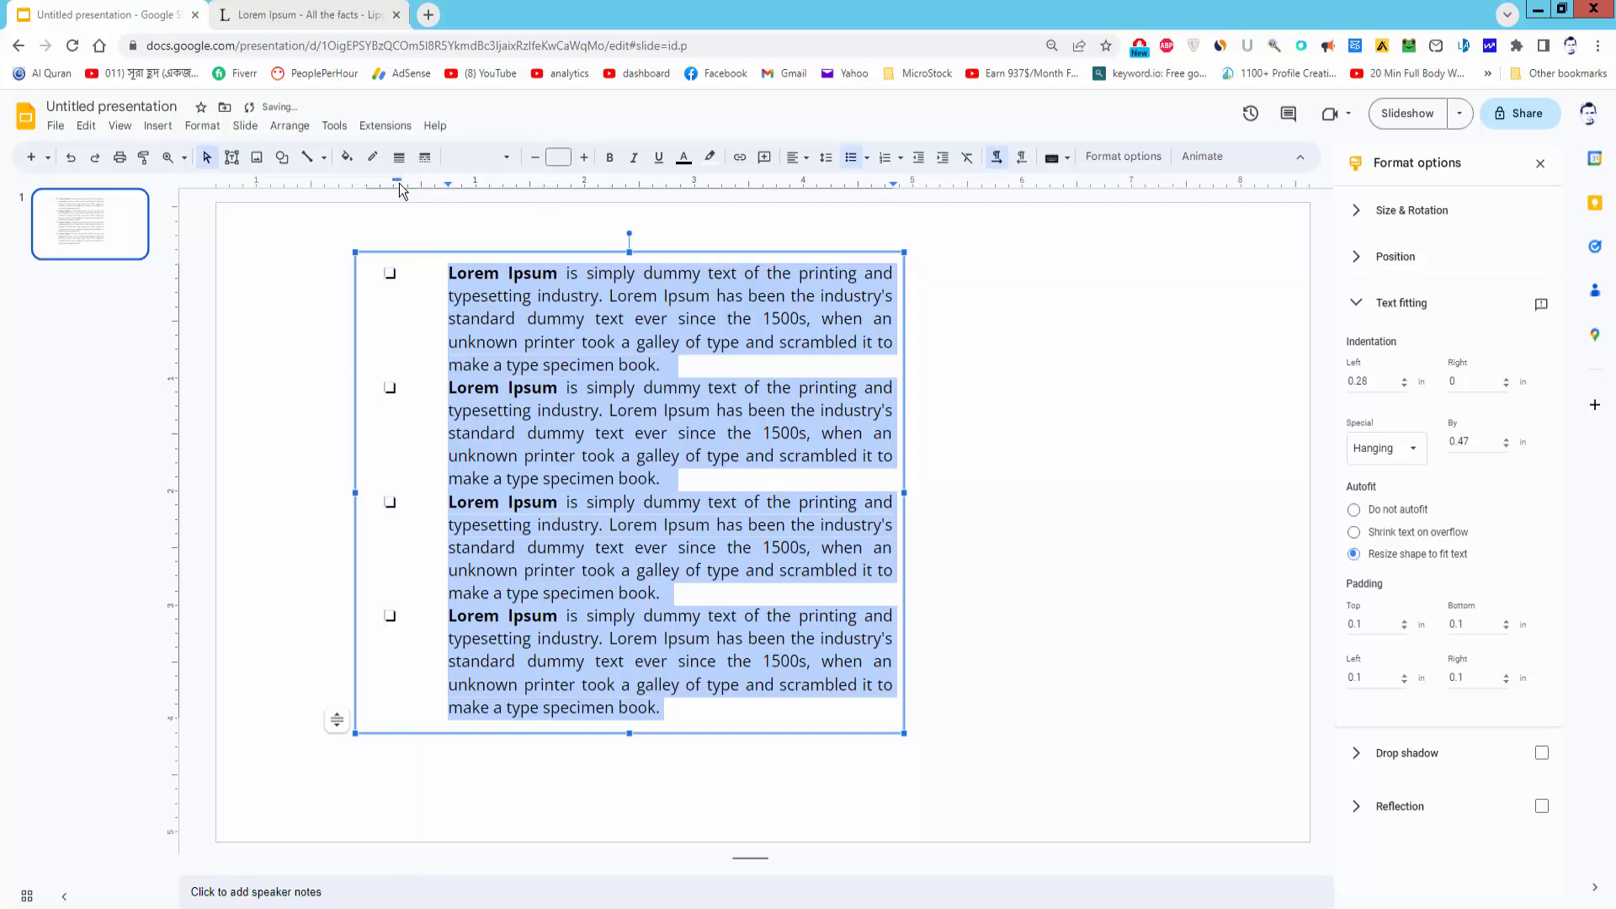
drag(397, 183, 381, 183)
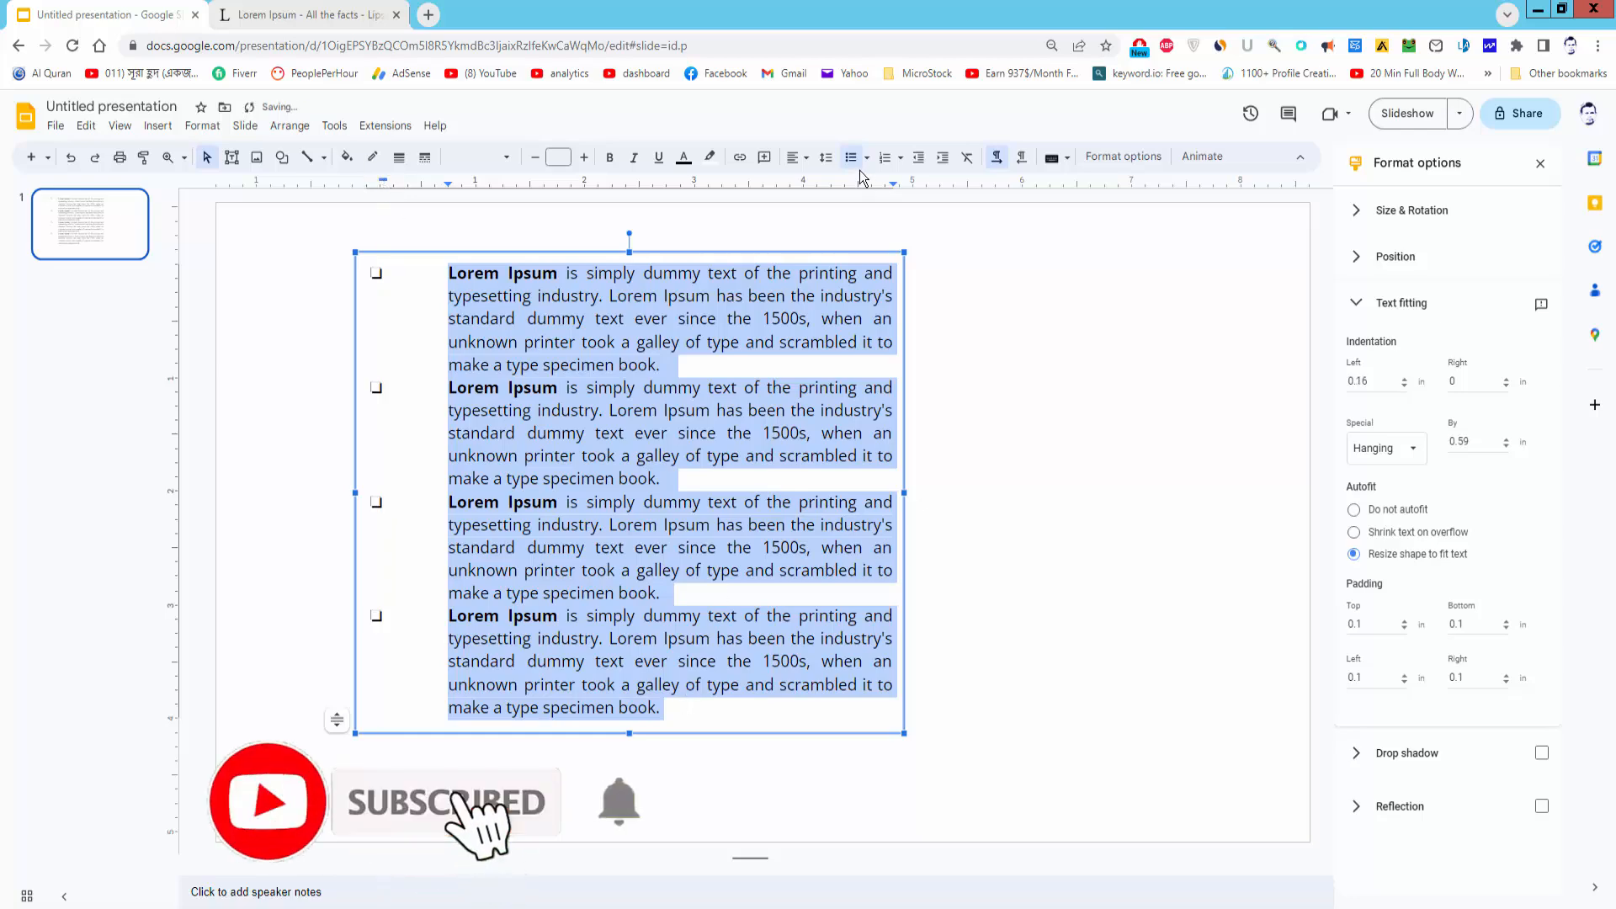
Toggle the bulleted list off and on, choose diamond bullets, then deselect.
click(851, 157)
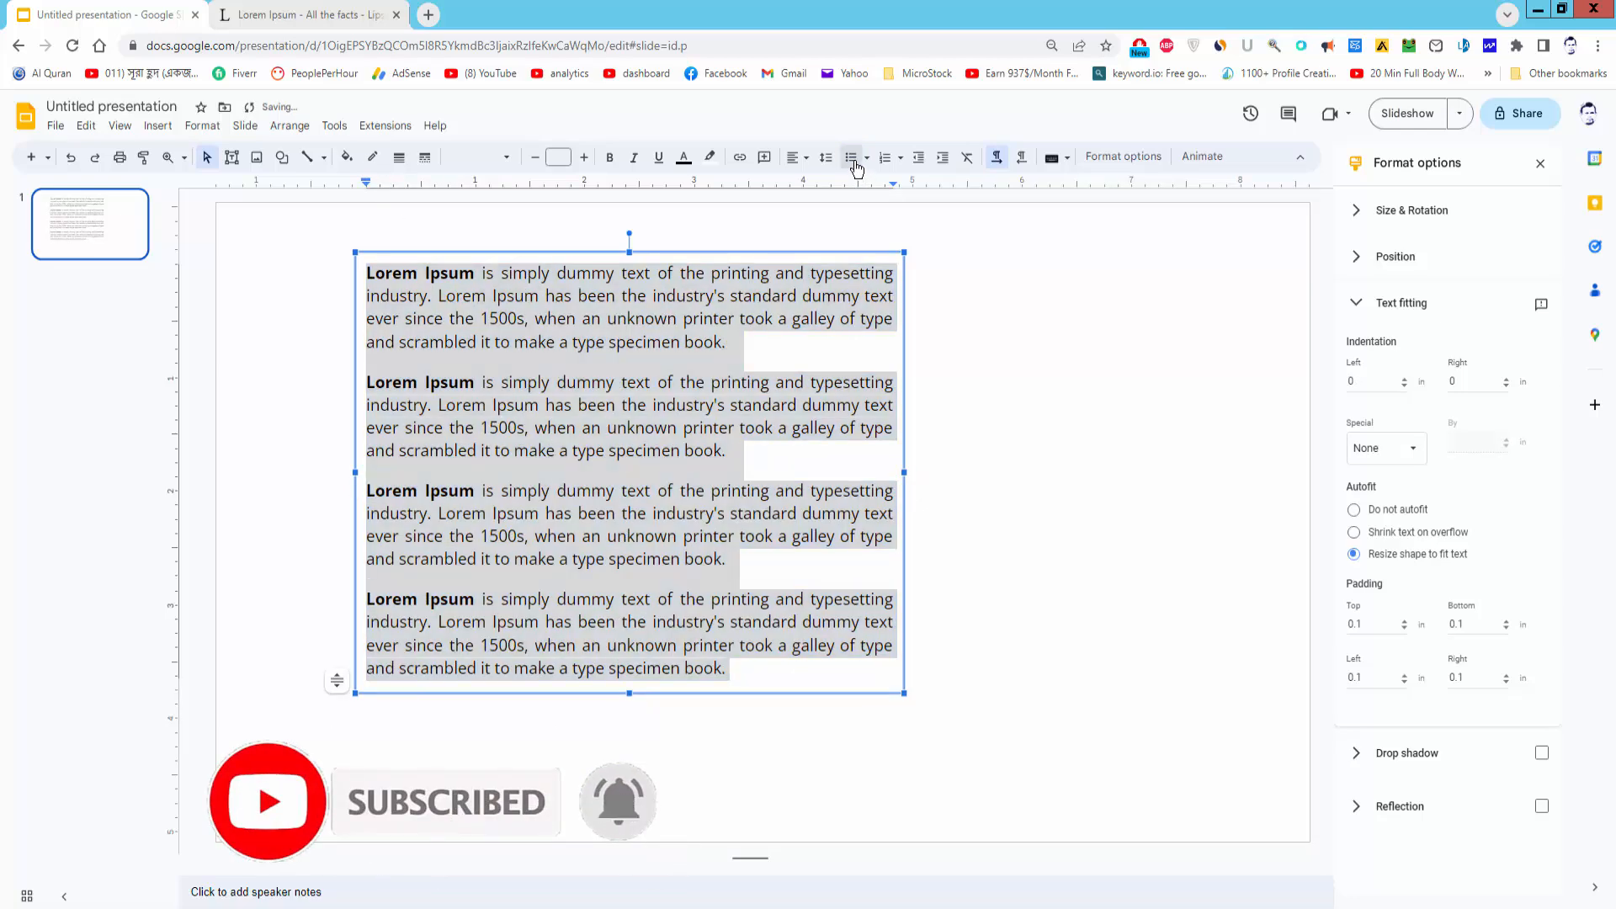
click(851, 157)
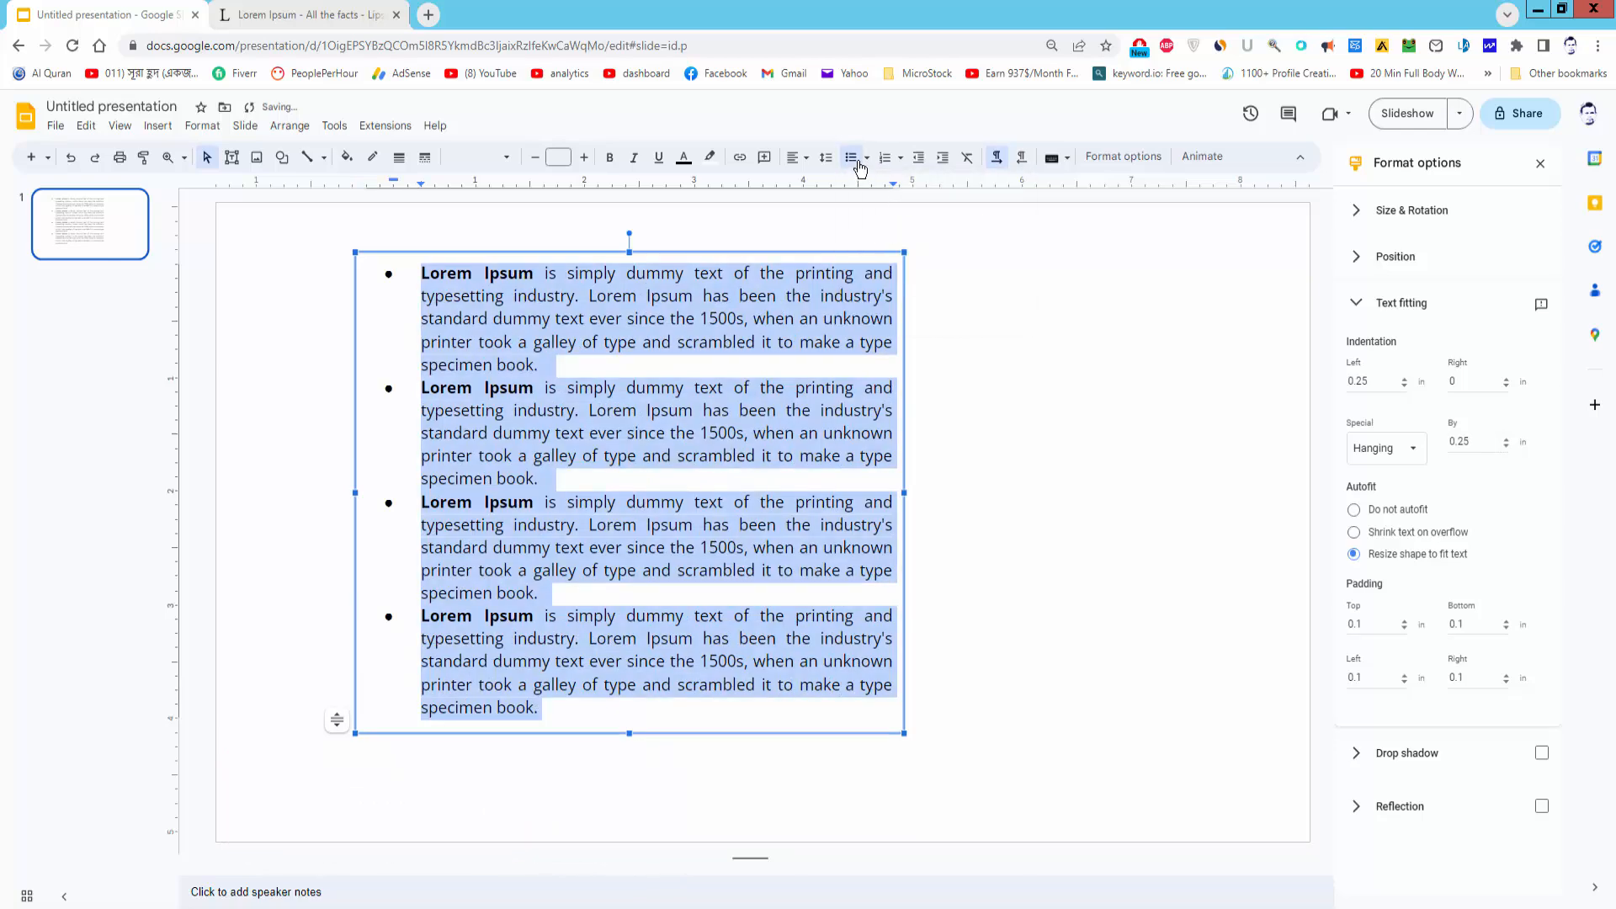
click(874, 157)
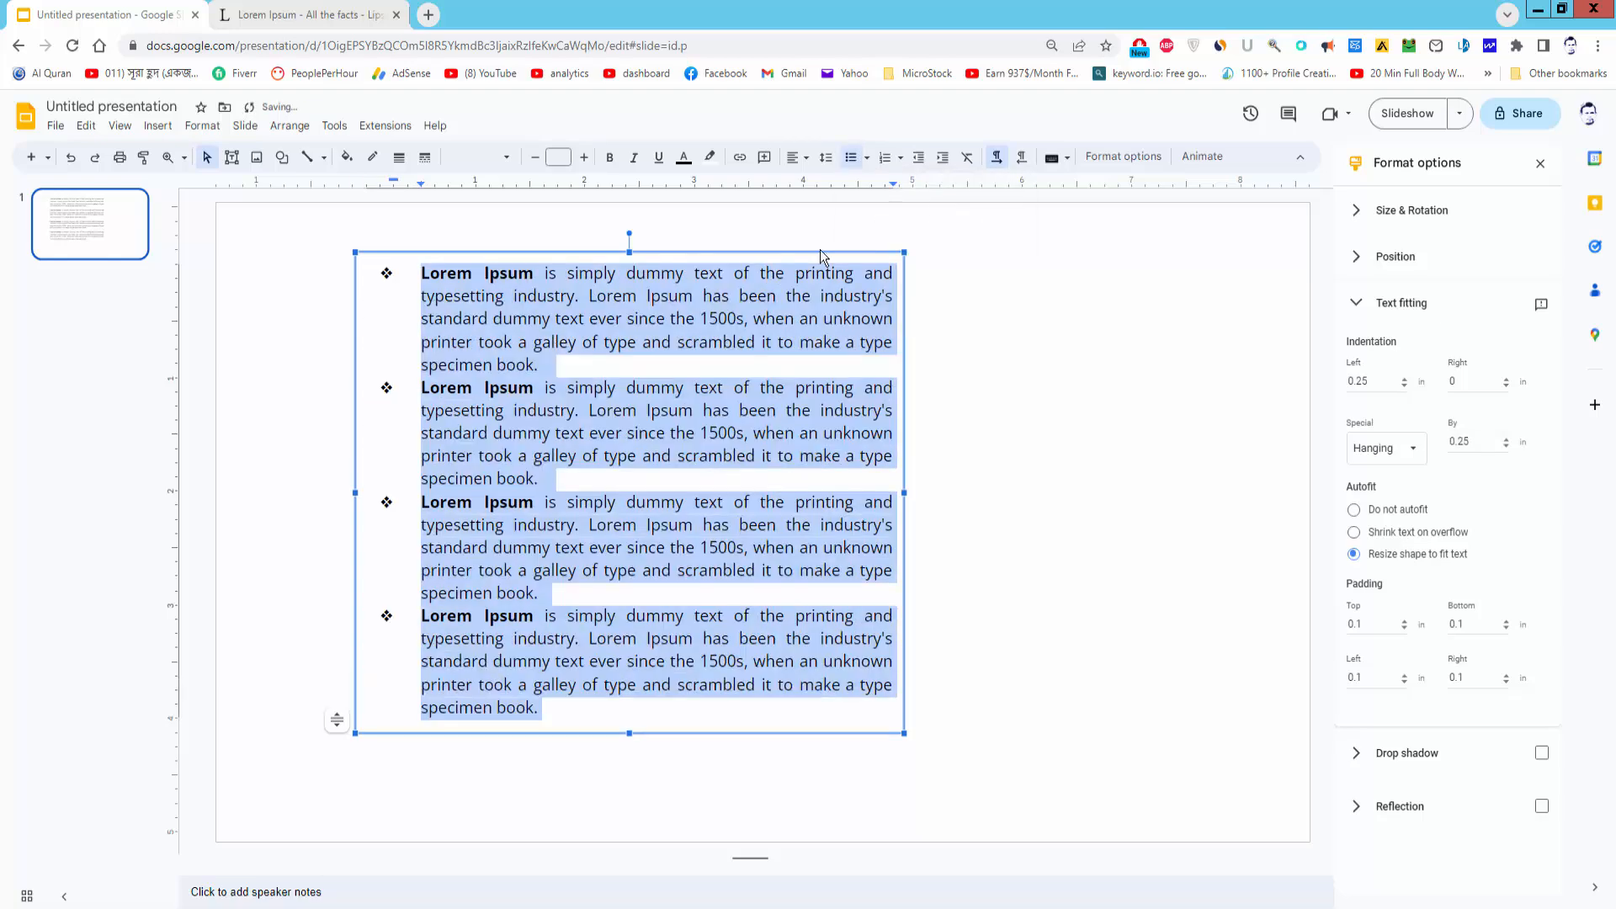
click(744, 433)
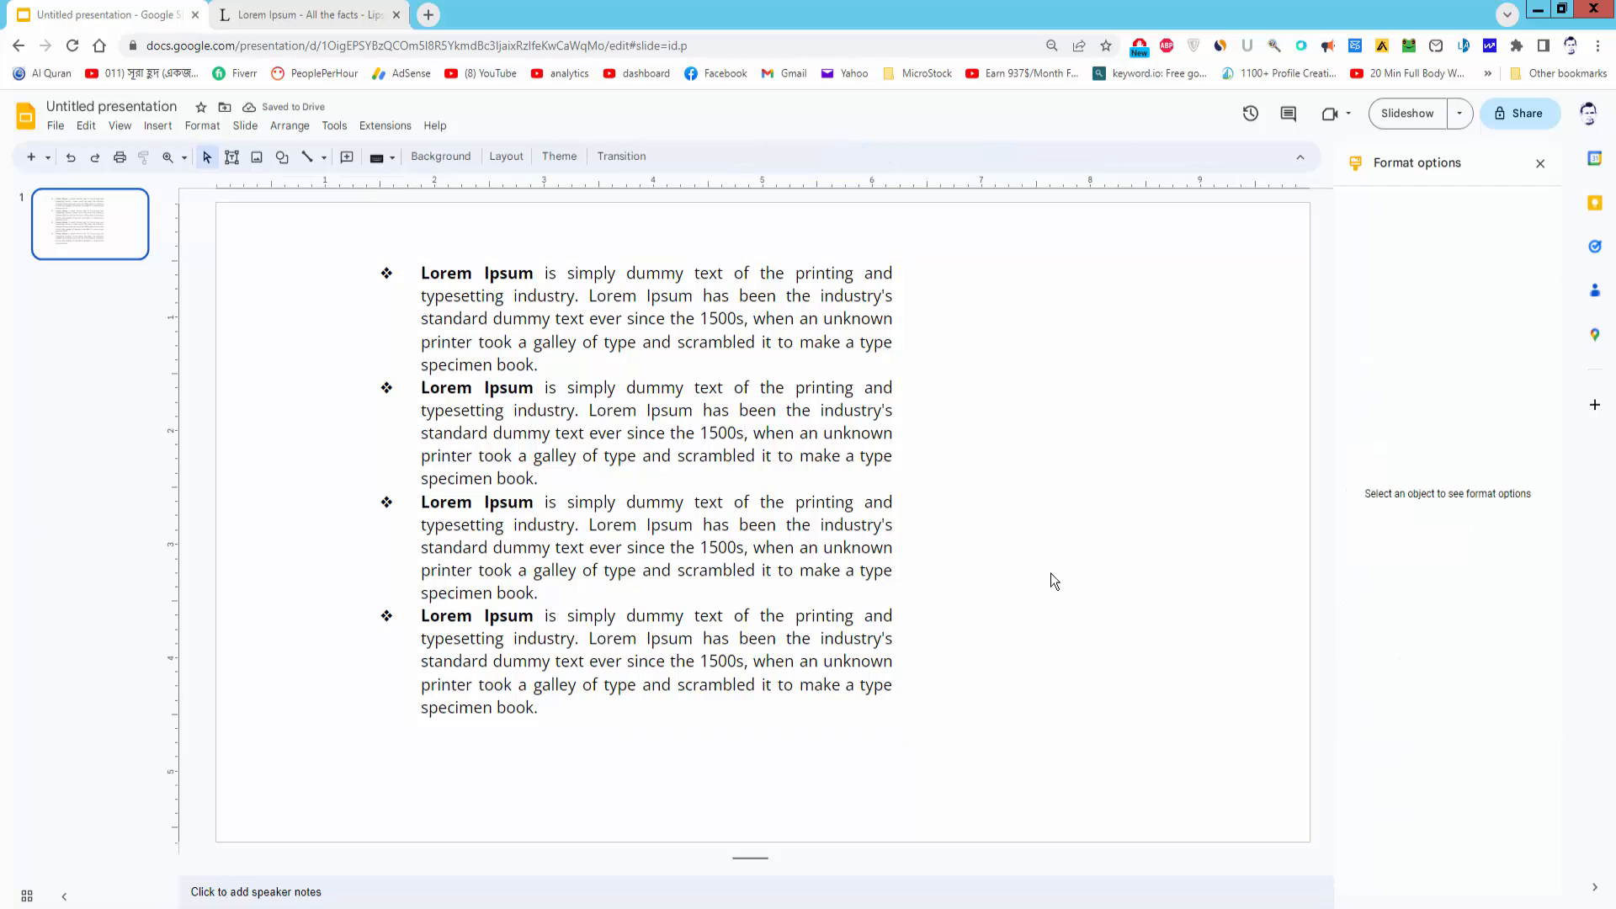
mouse_move(1041, 584)
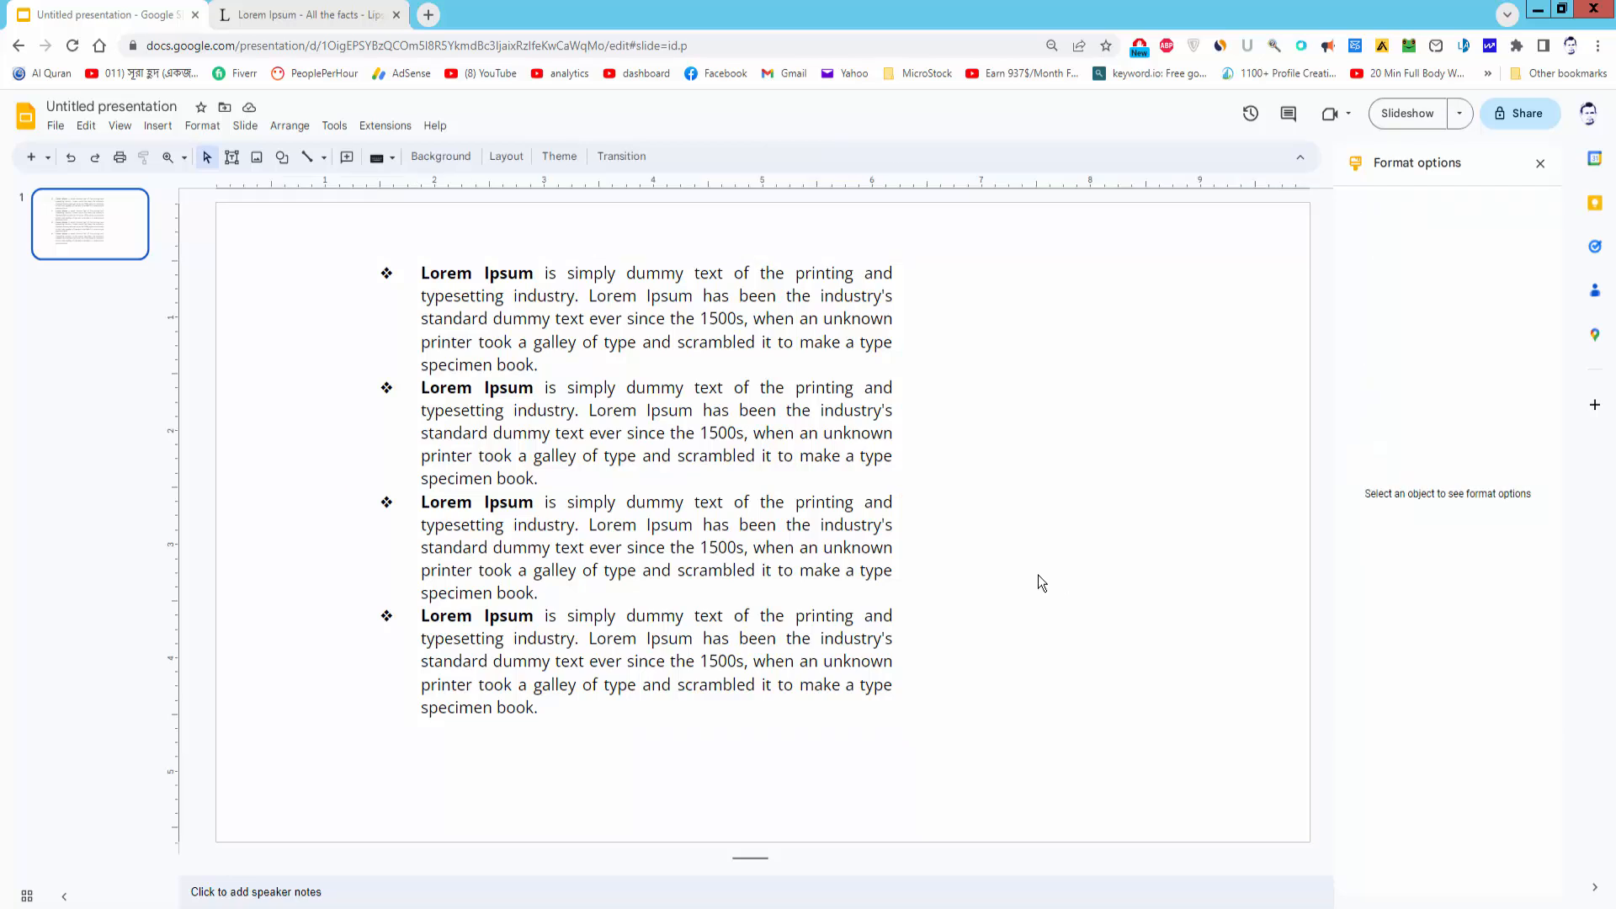